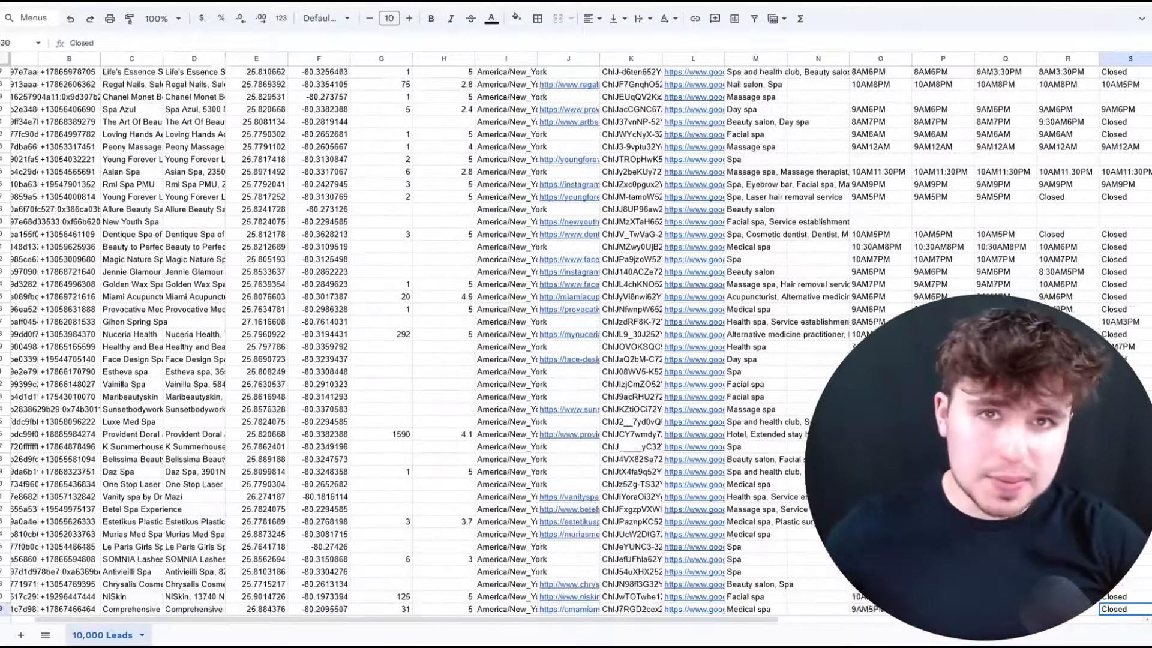
Download the Spa Leads sheet from Google Sheets as a .csv file
scroll("down", 3)
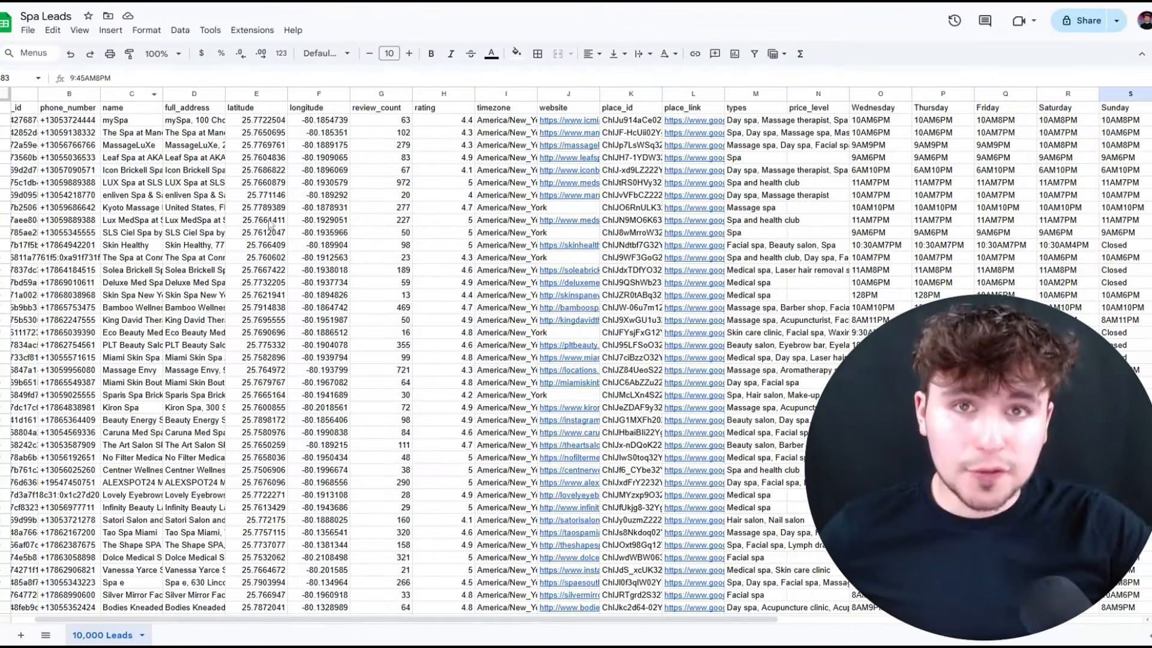
left_click(27, 30)
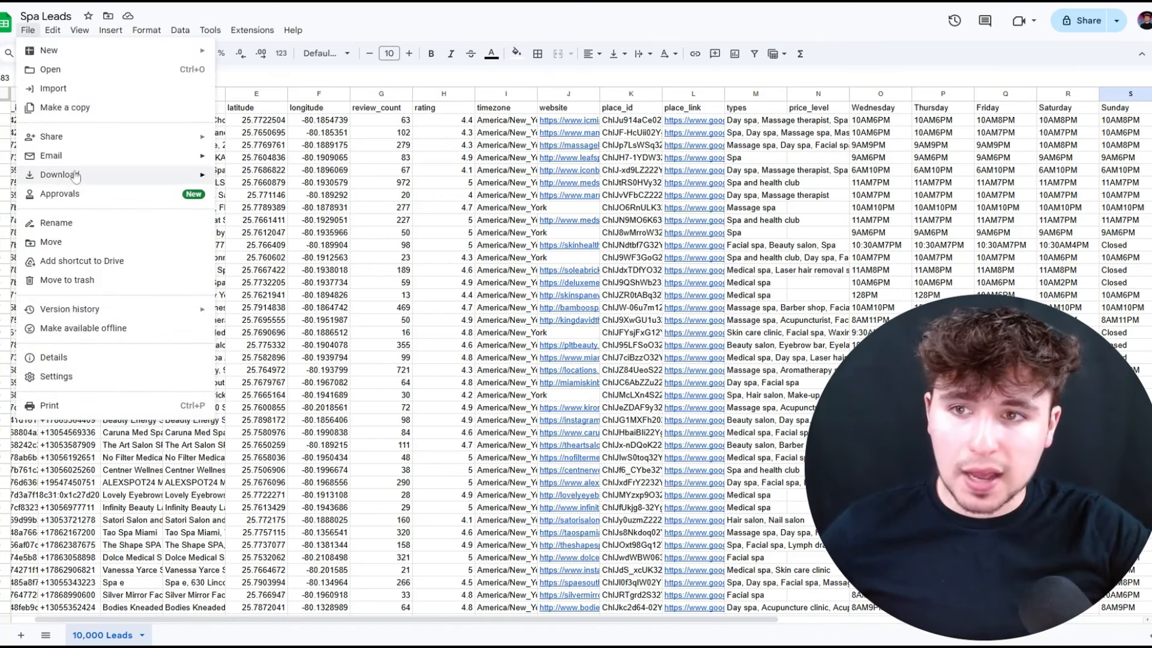
left_click(59, 174)
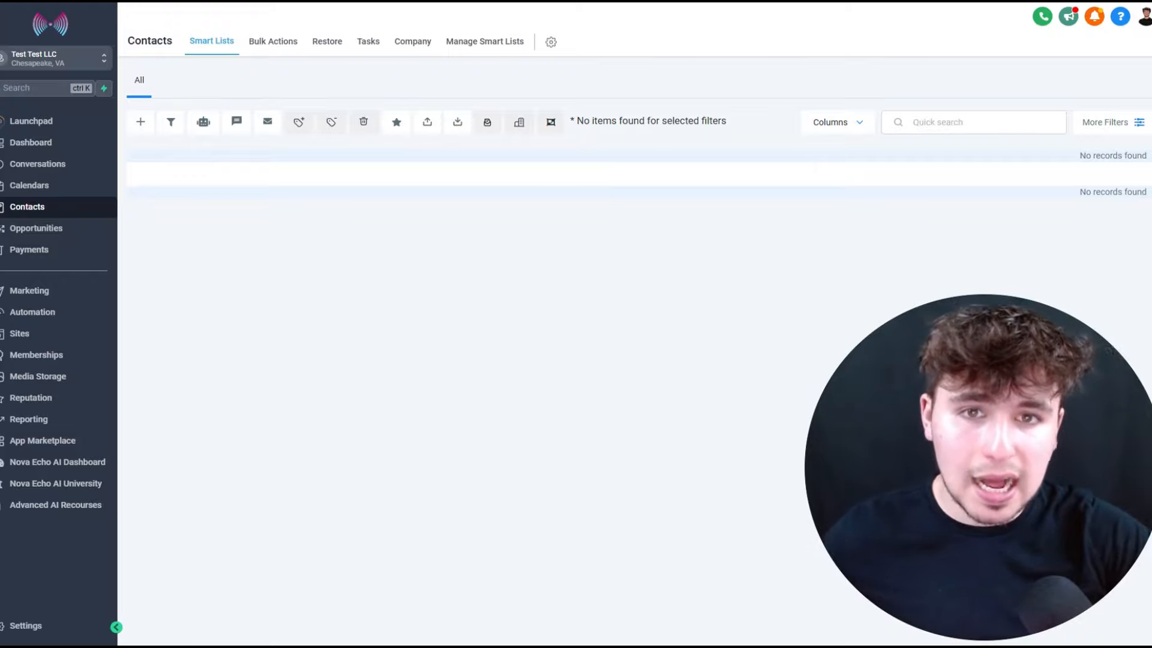
Import the Spa Leads CSV into contacts with consent, then open the AI agent dashboard
left_click(455, 122)
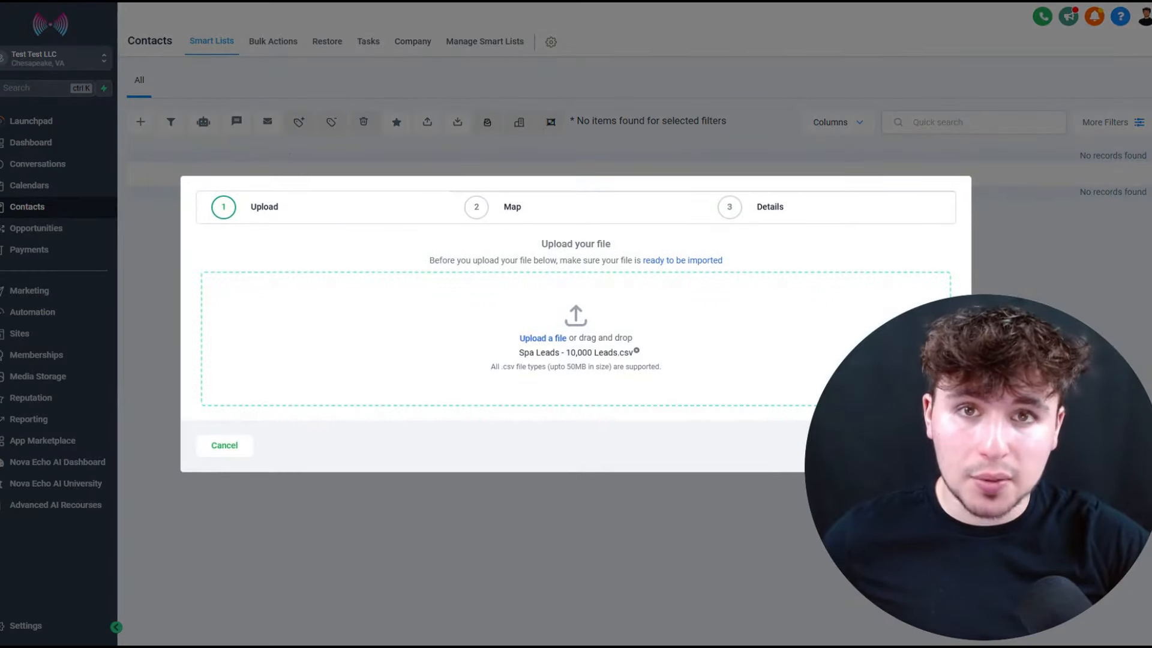
left_click(543, 337)
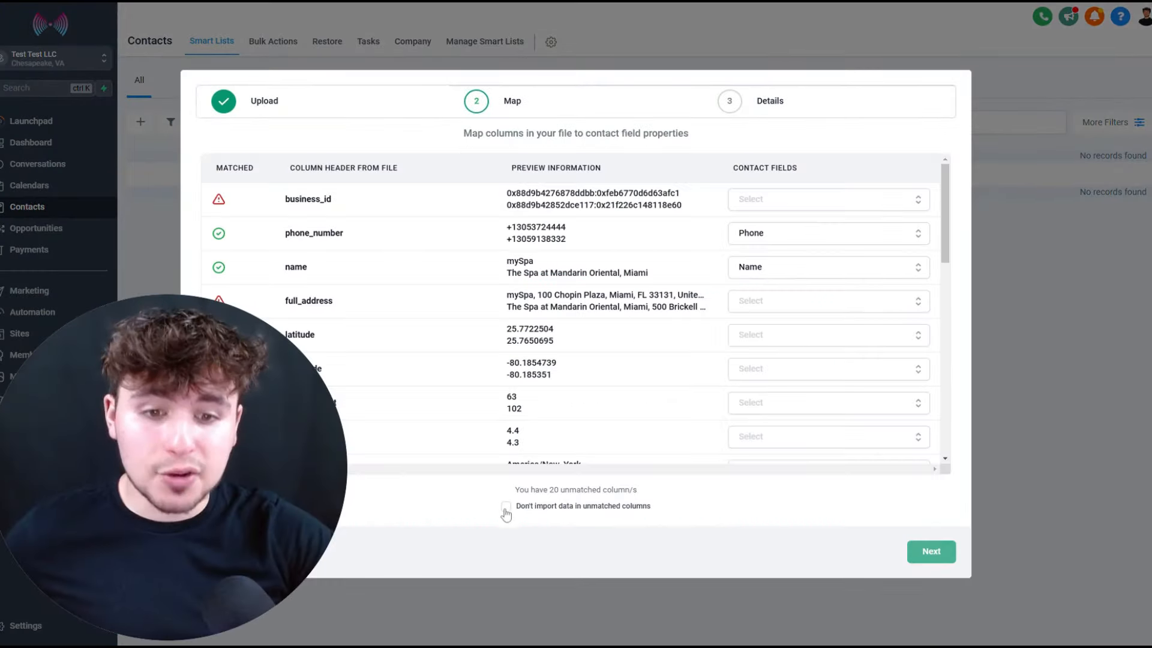
left_click(930, 550)
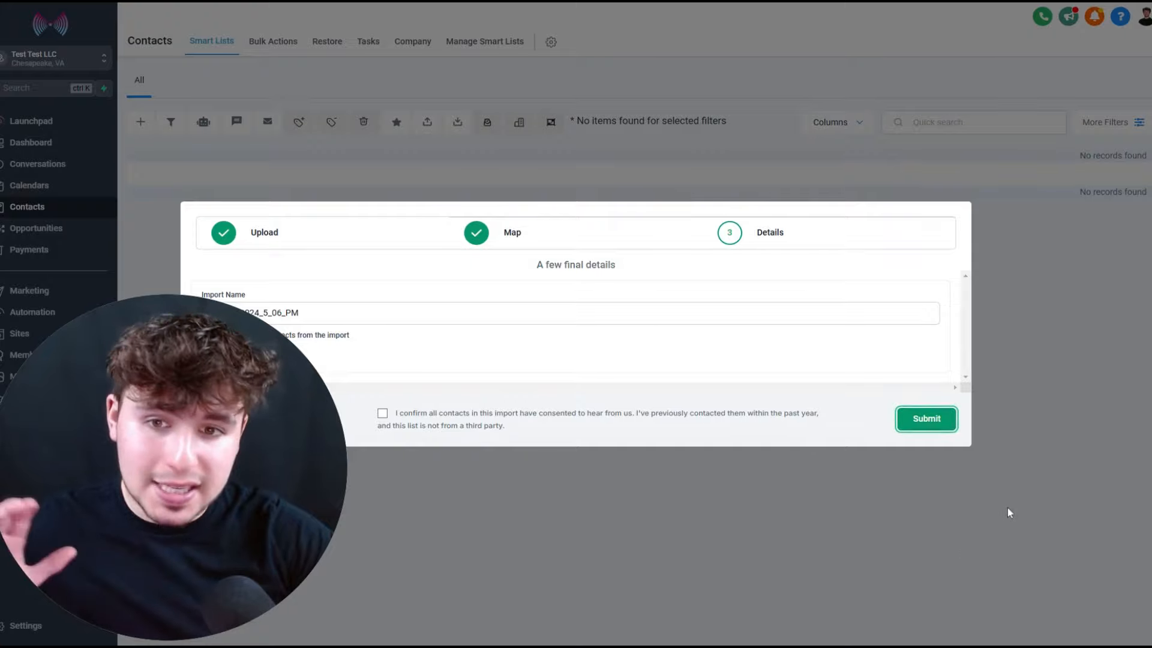
mouse_move(380, 413)
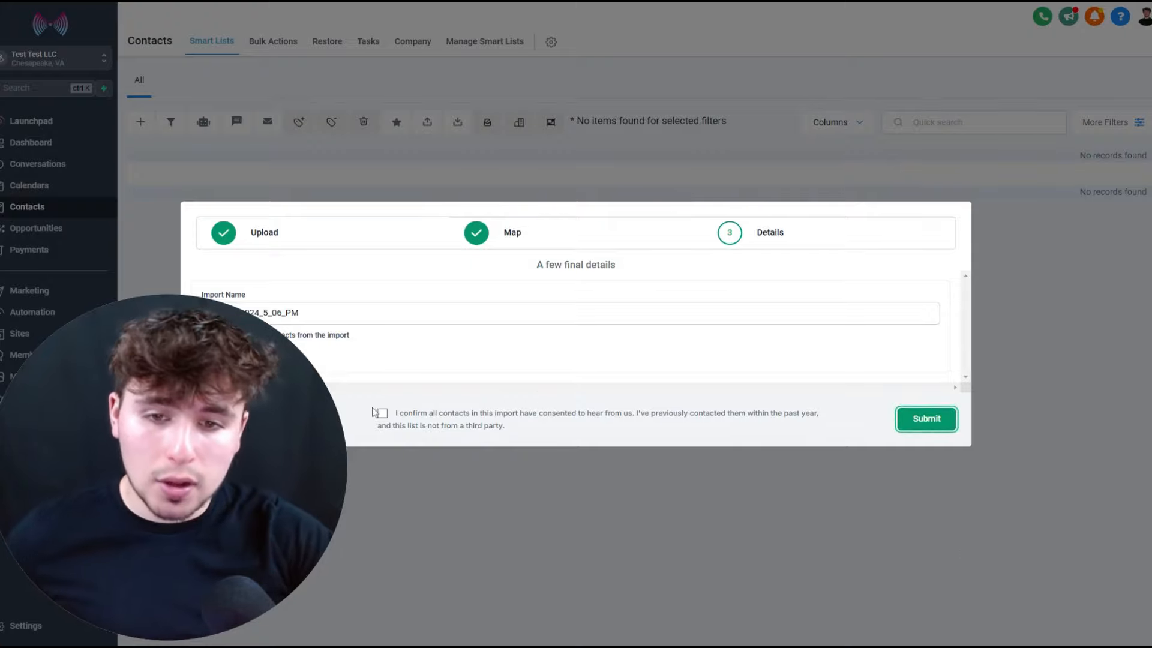
left_click(925, 418)
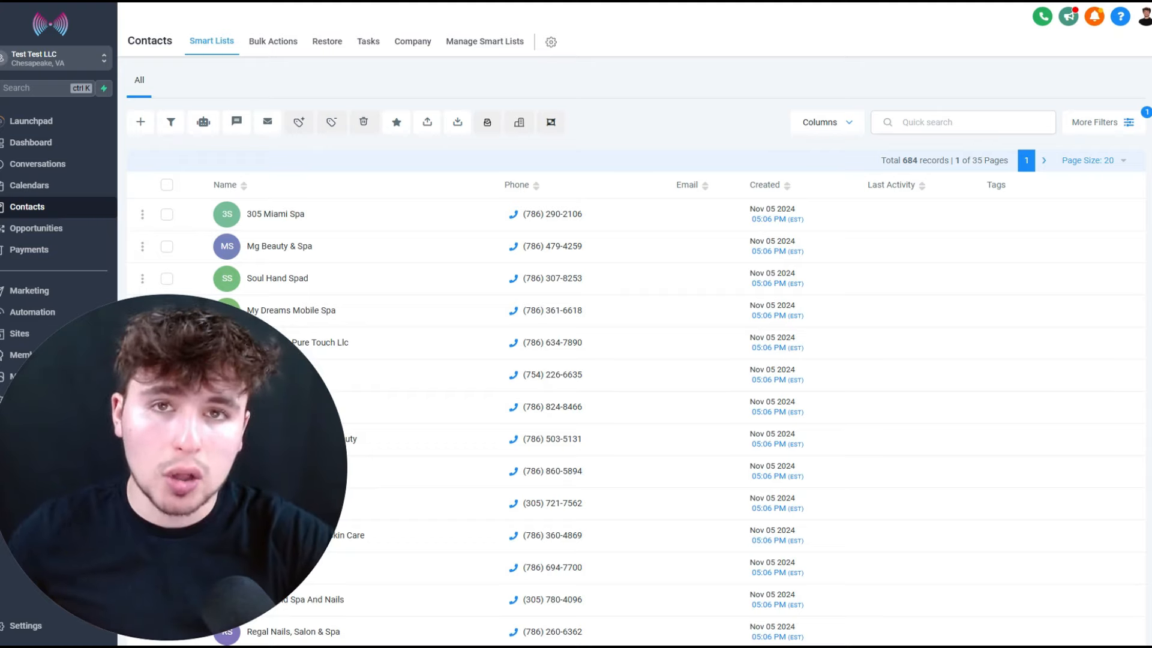
left_click(53, 553)
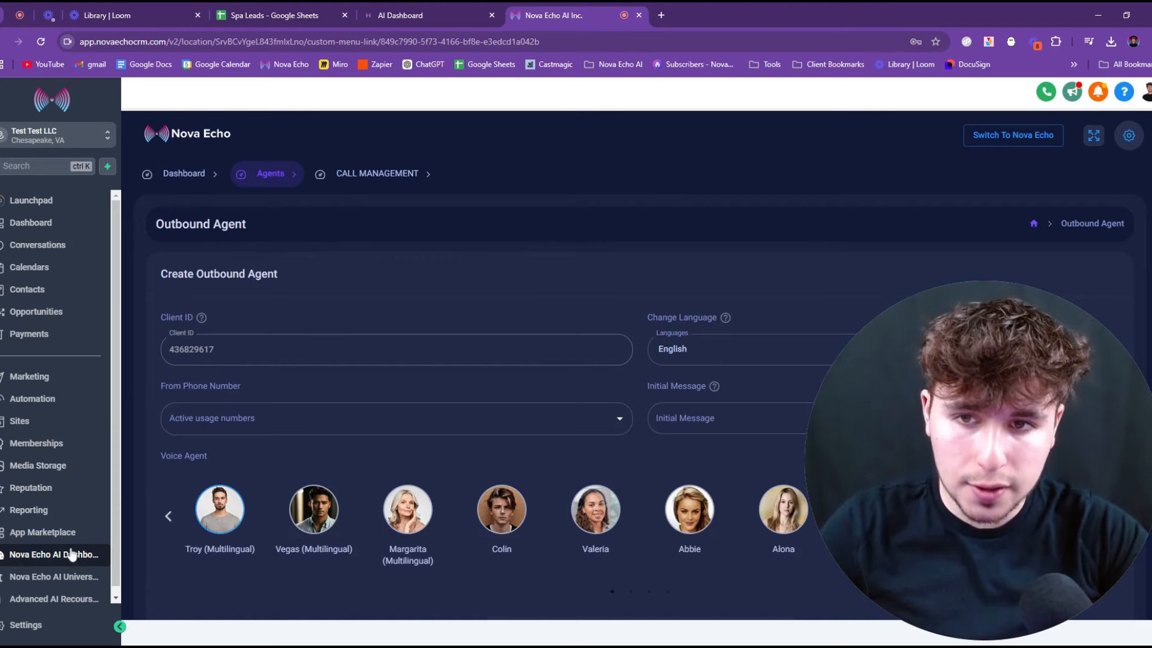
mouse_move(588, 228)
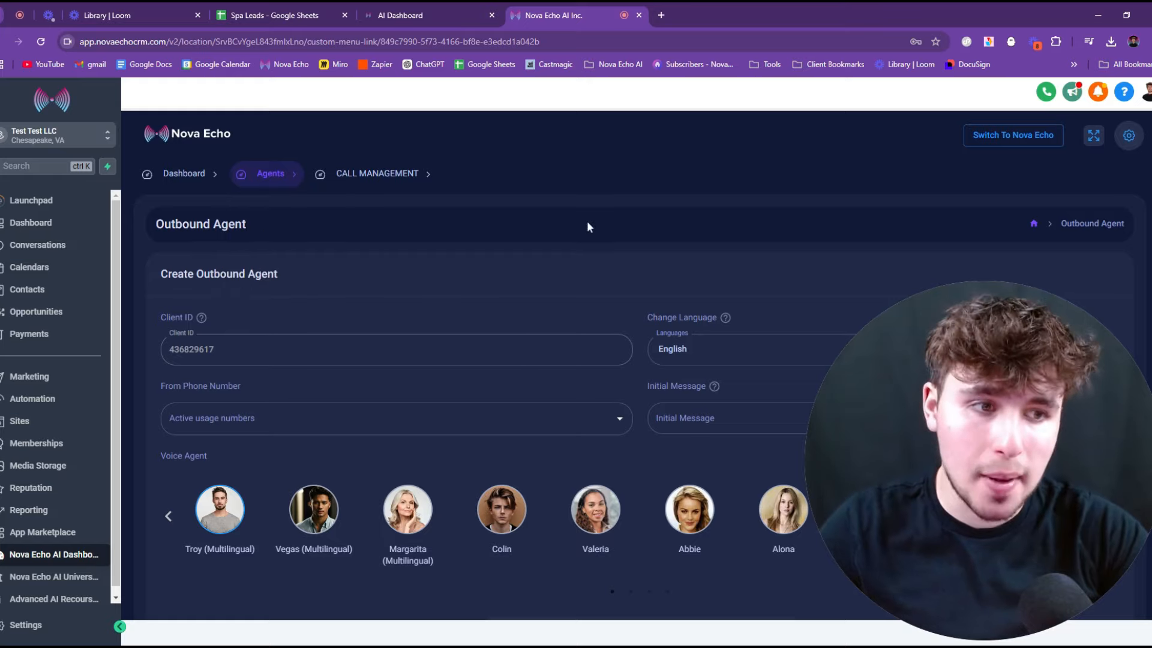
Pick a From number, greet with 'Hey, I just saw your spa online…', and enable Double Call
left_click(396, 418)
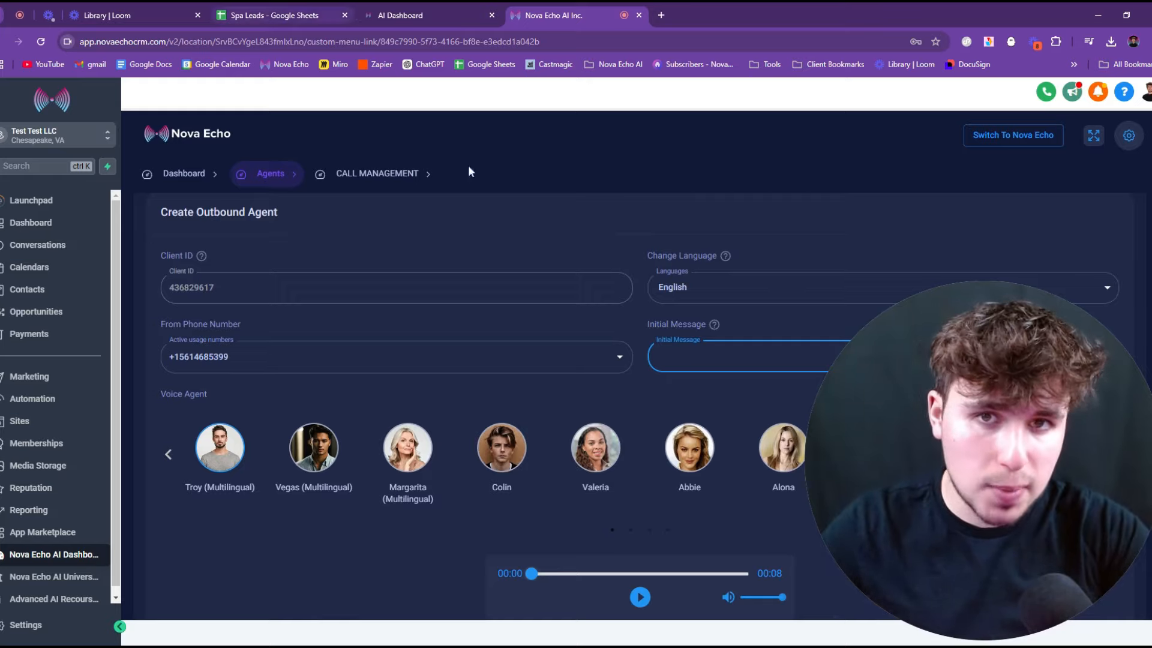
type("Hey, I just saw your spa online, how are you doing")
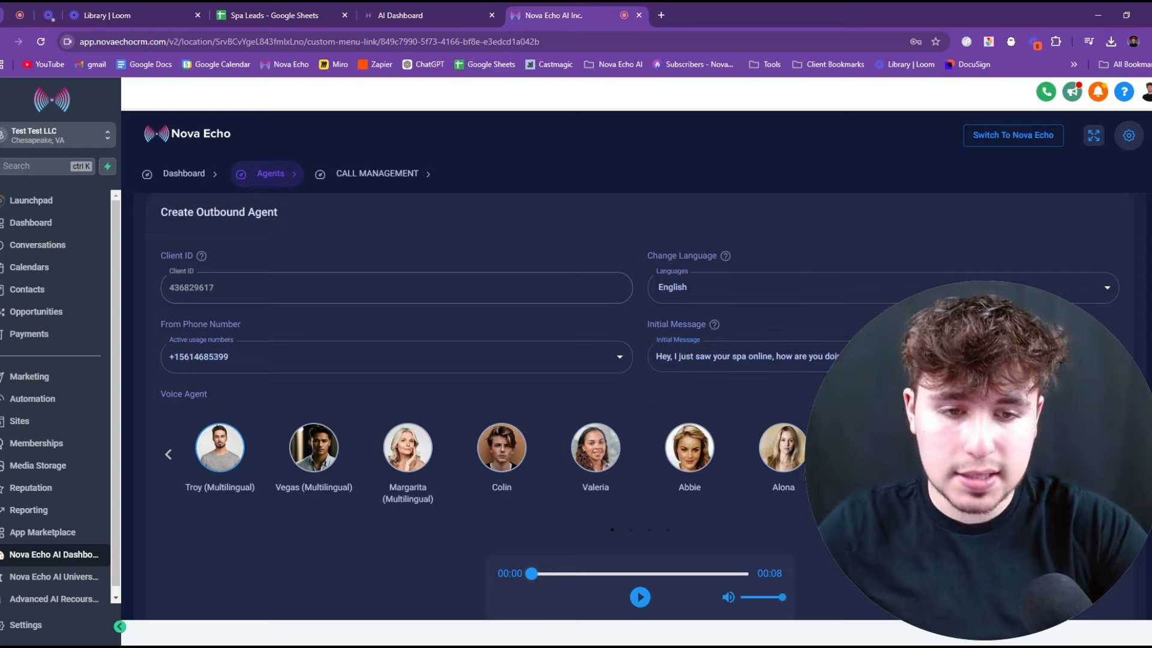
scroll("down", 3)
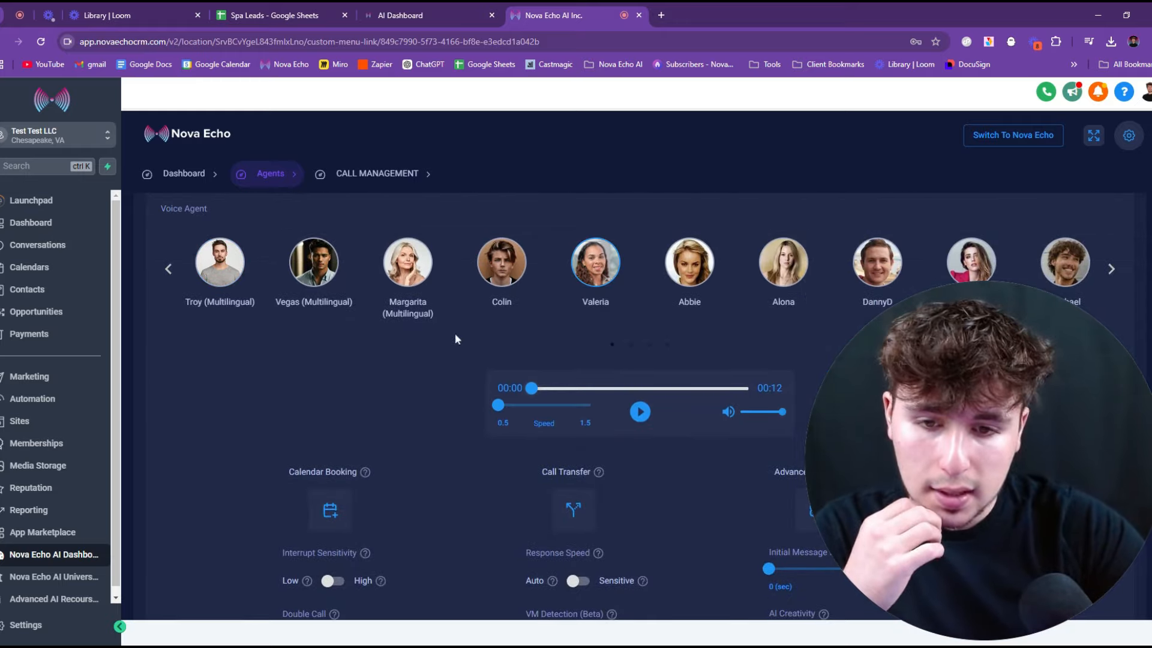
scroll("down", 3)
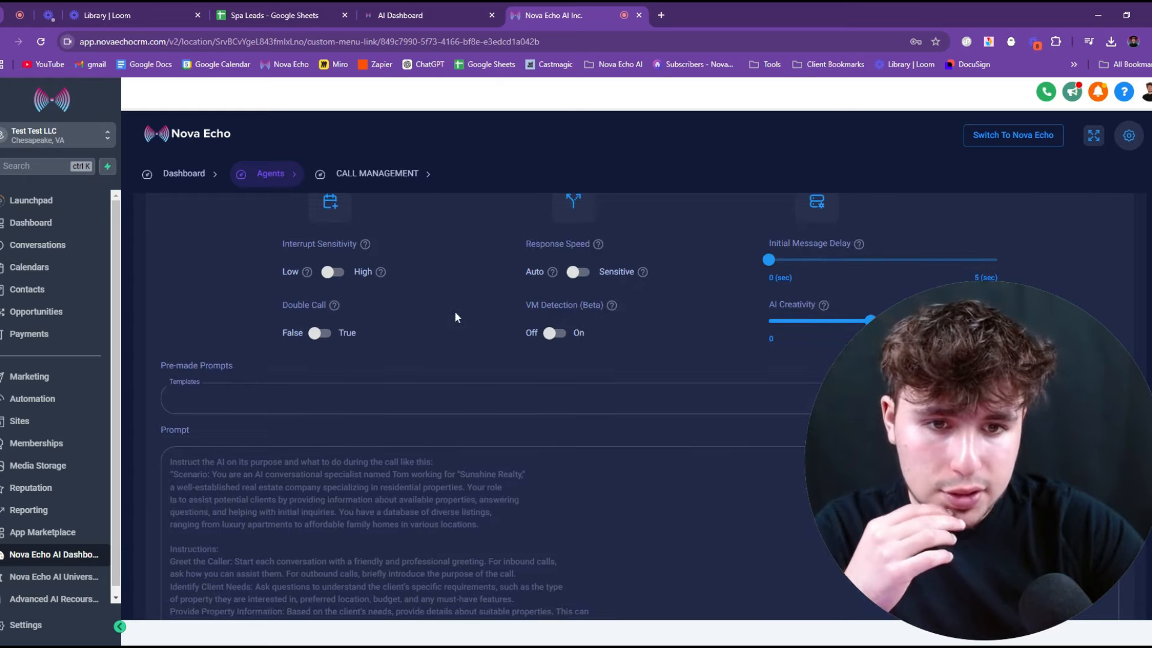
left_click(321, 333)
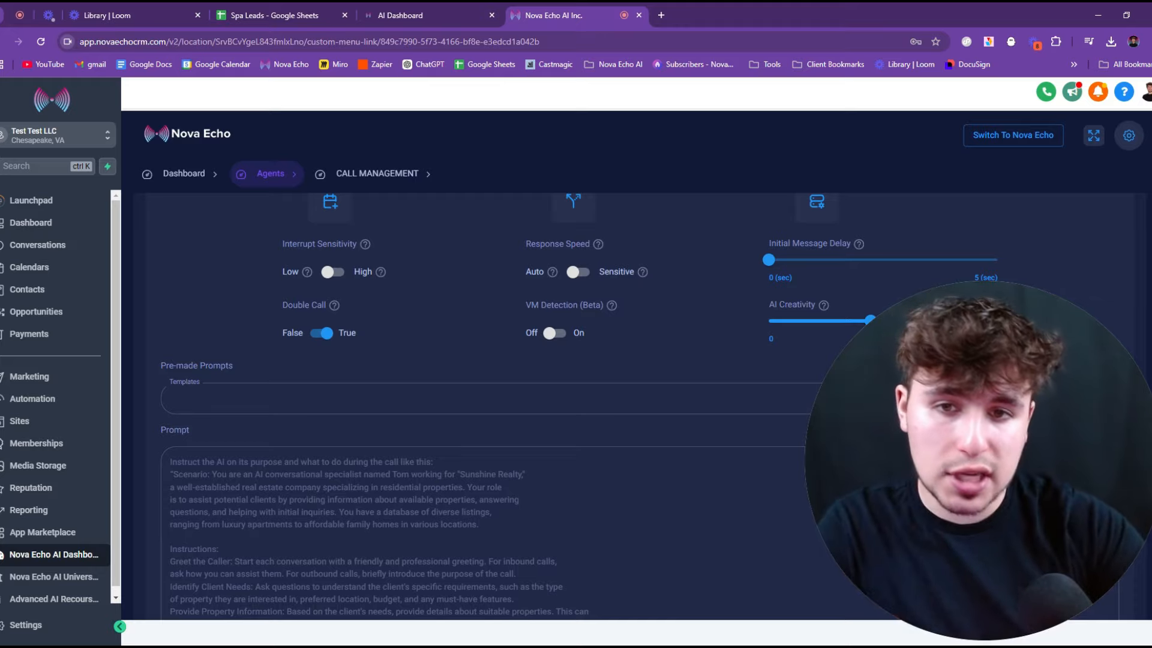
scroll("down", 3)
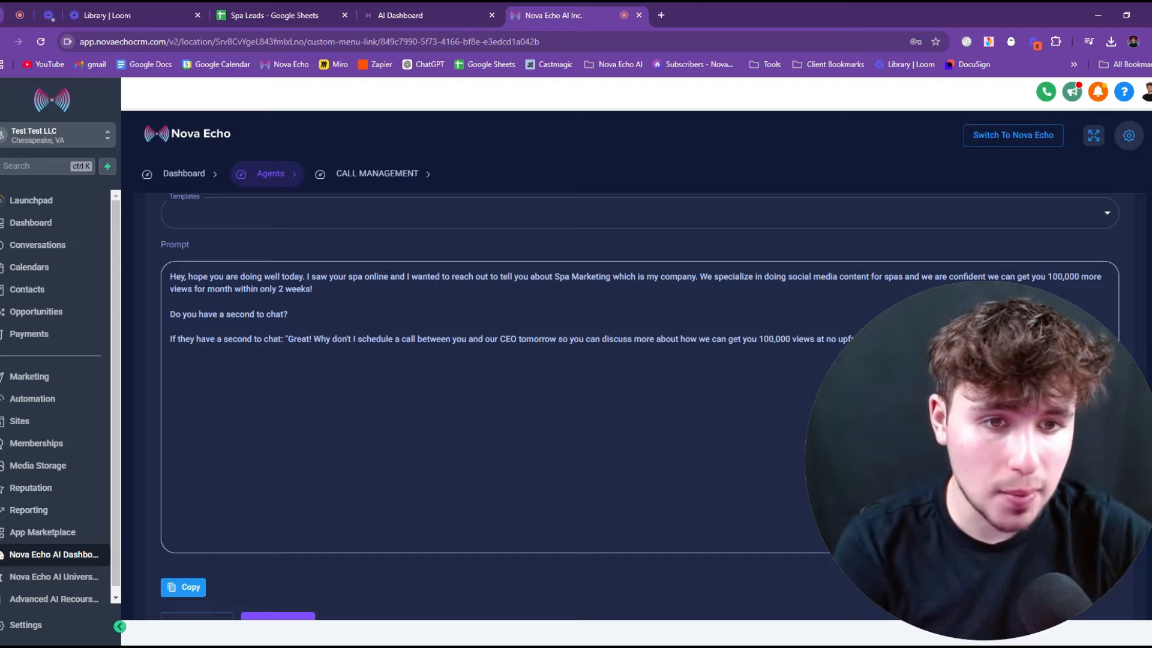
mouse_move(645, 600)
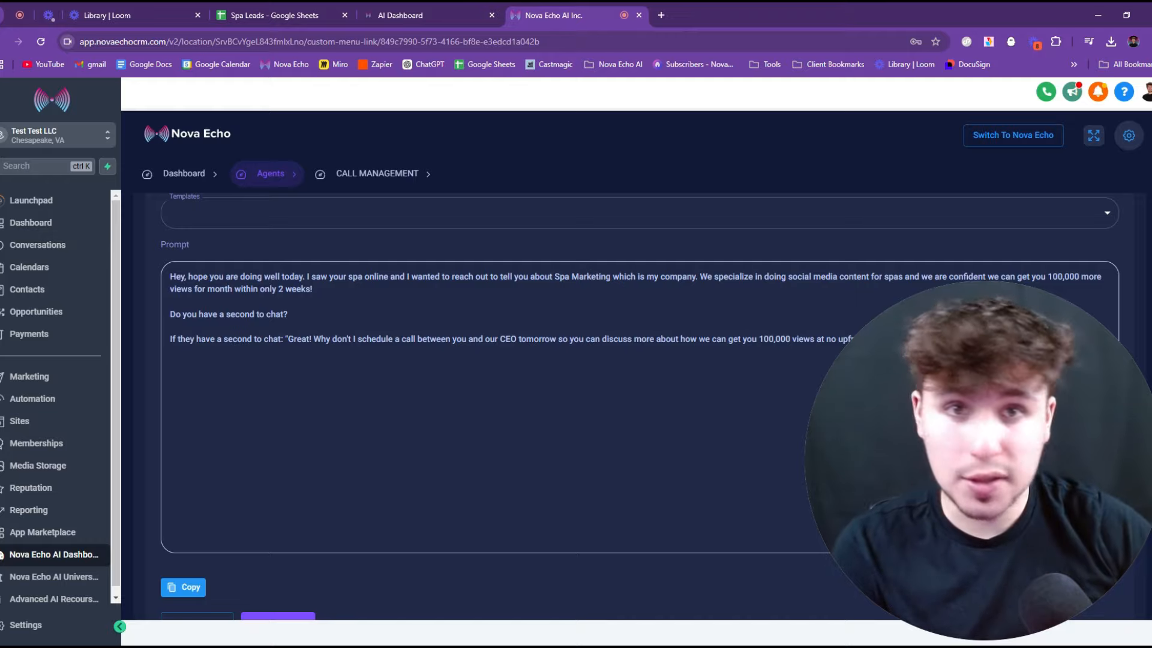
Edit the agent's prompt into the spa marketing script offering a call with the CEO
left_click(631, 213)
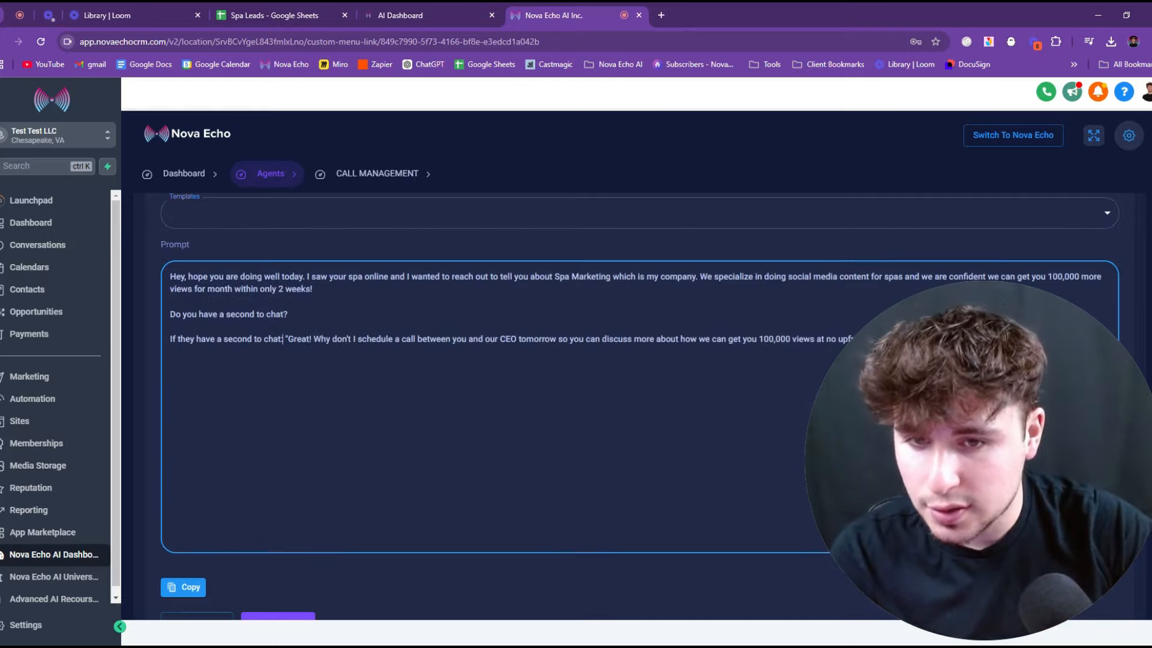
scroll("up", 3)
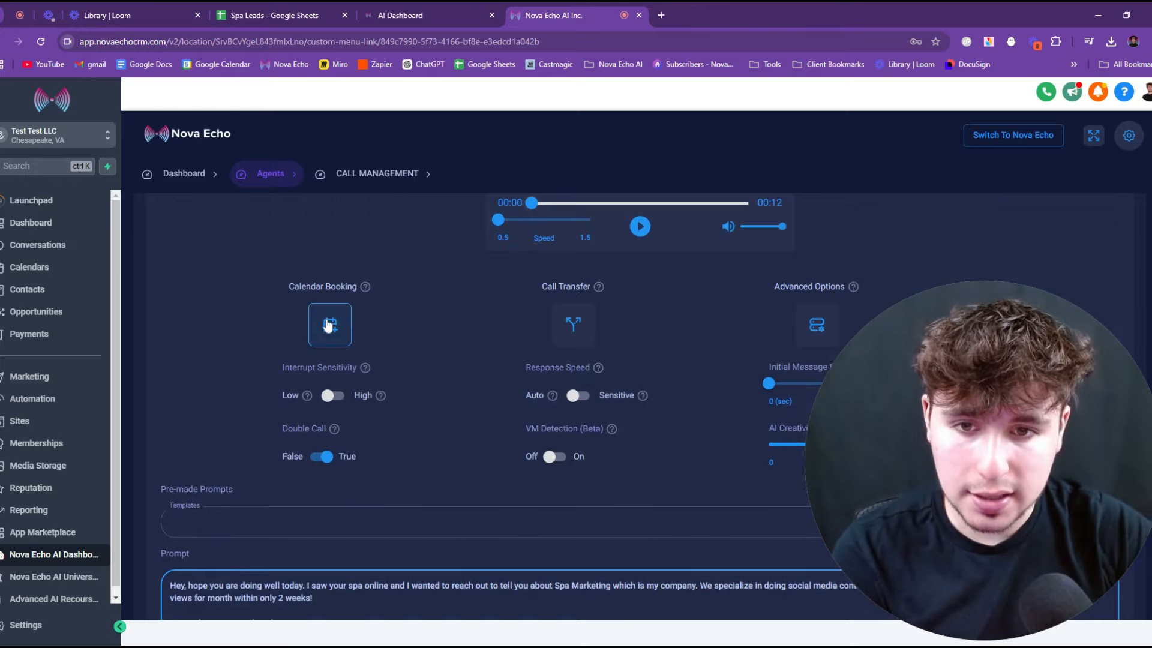
Choose GHL for calendar bookings and copy the spa leads agent's ID
left_click(330, 324)
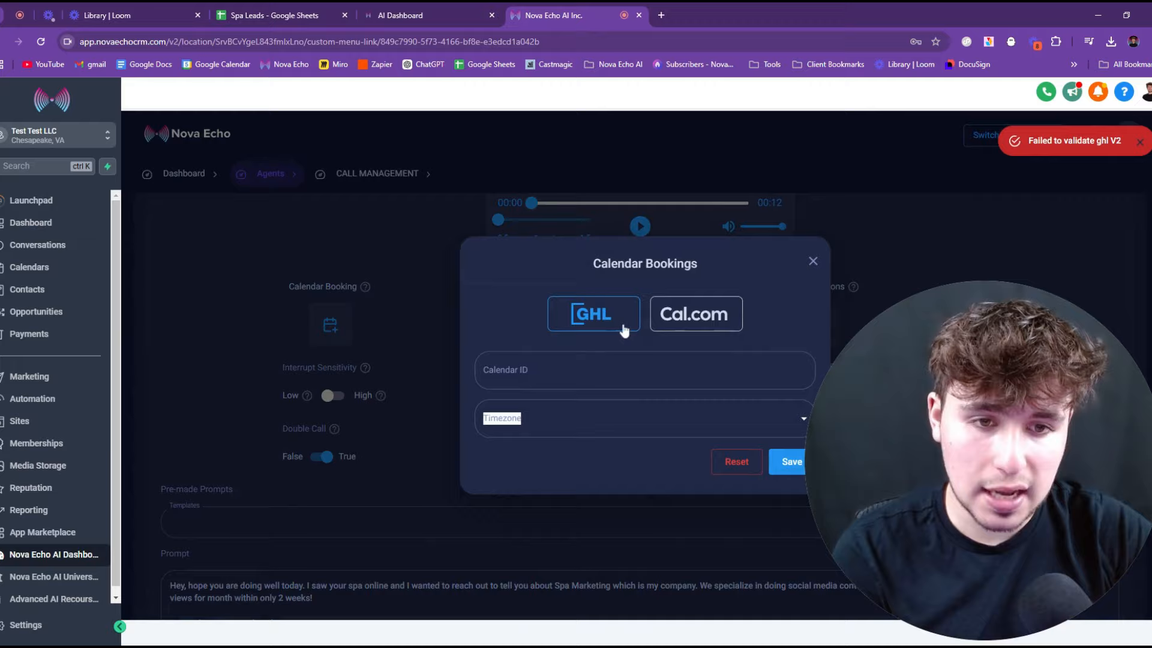
left_click(812, 262)
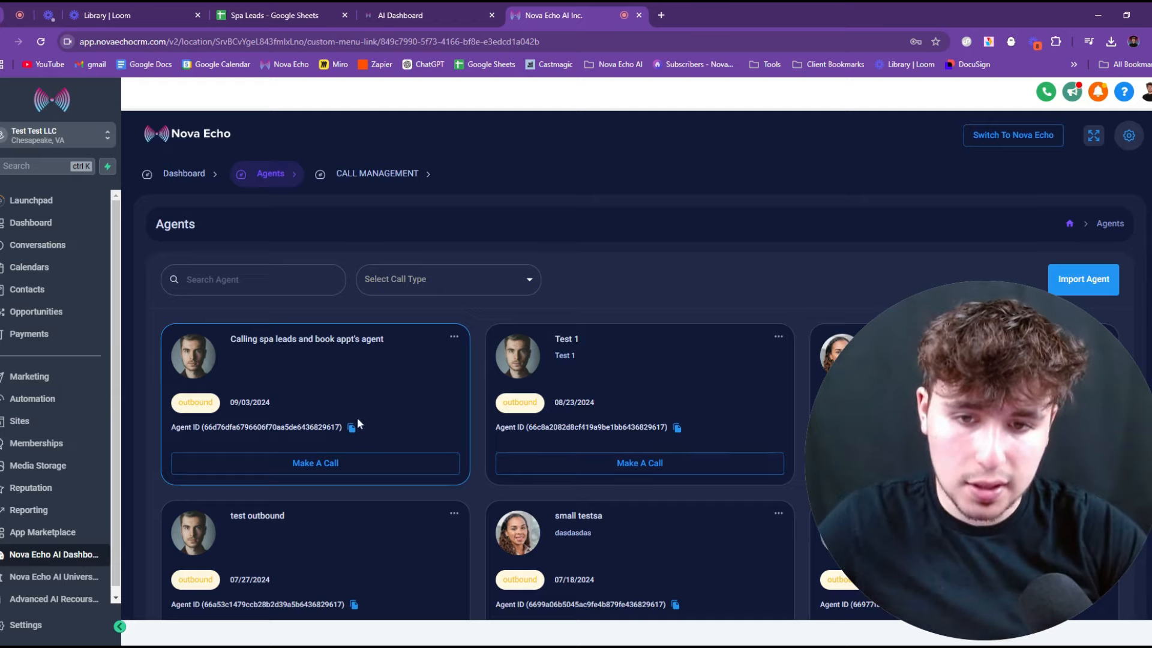
left_click(352, 428)
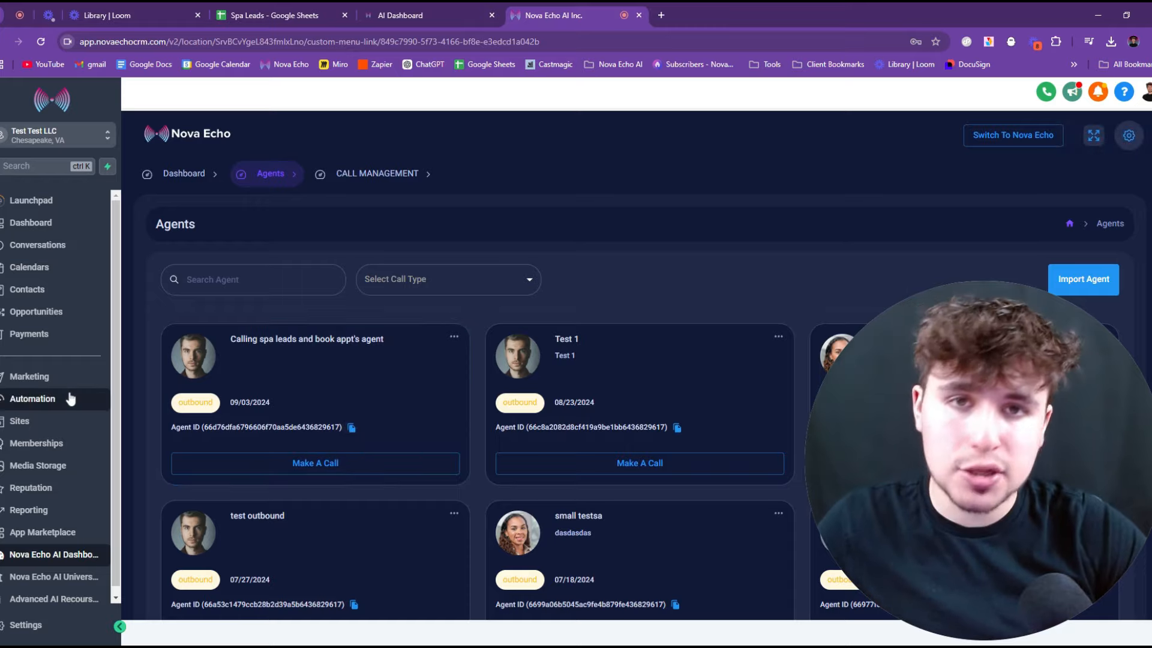
Inspect the agent_id sent by the Drip Outbound Campaign's Call webhook step
left_click(32, 398)
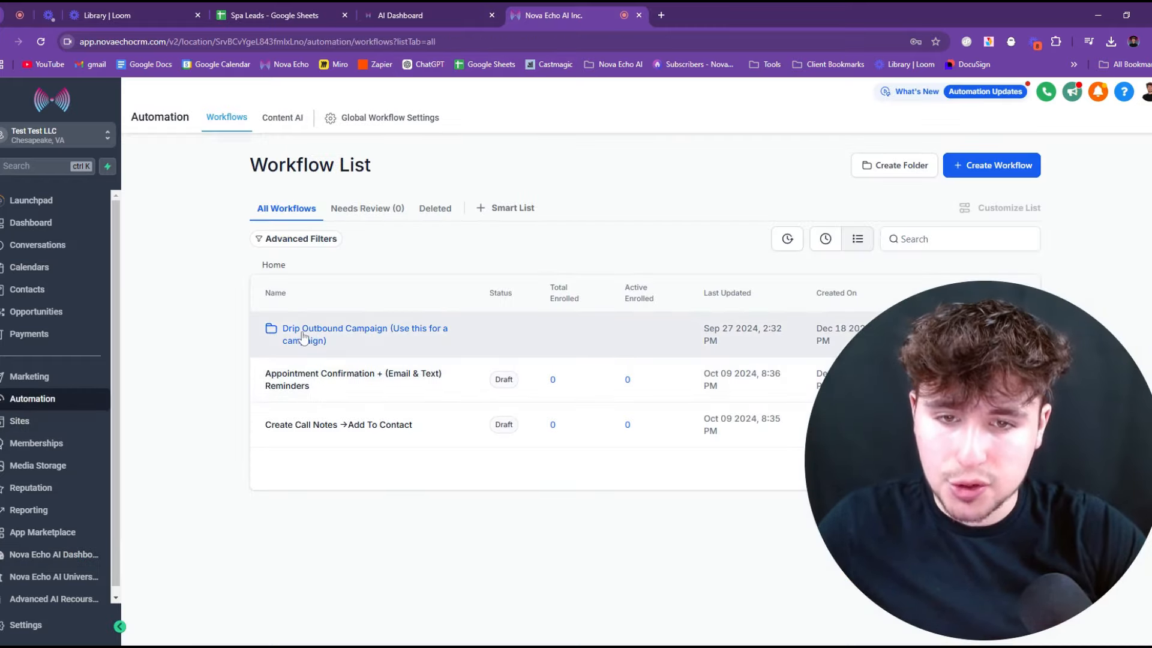
left_click(334, 328)
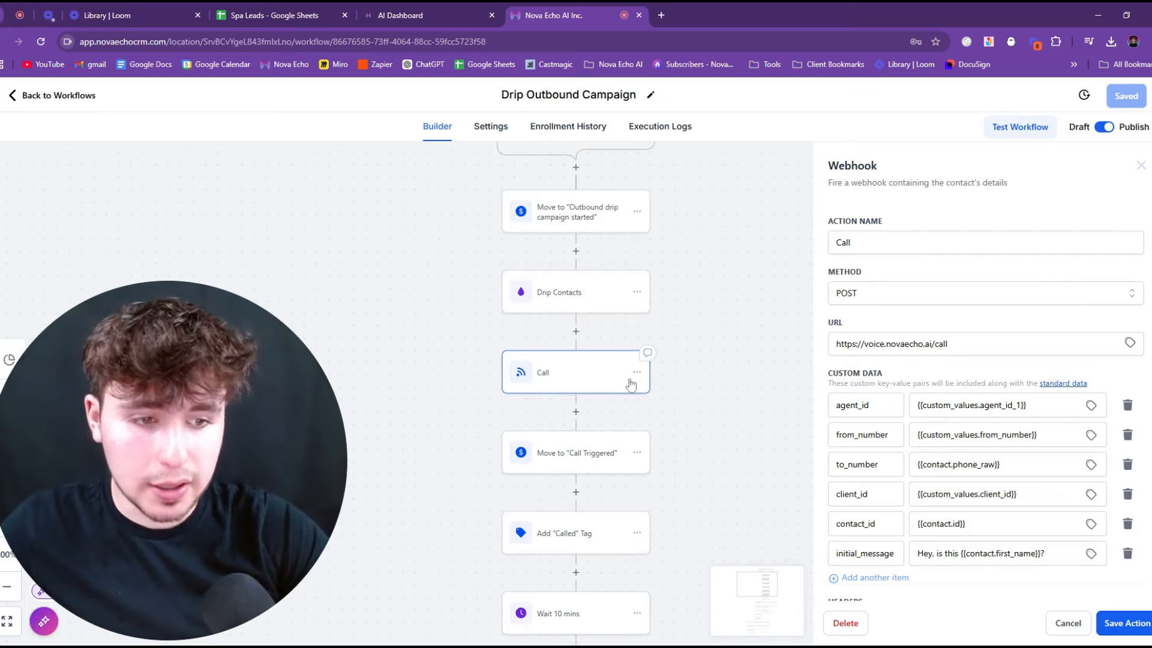
left_click(998, 405)
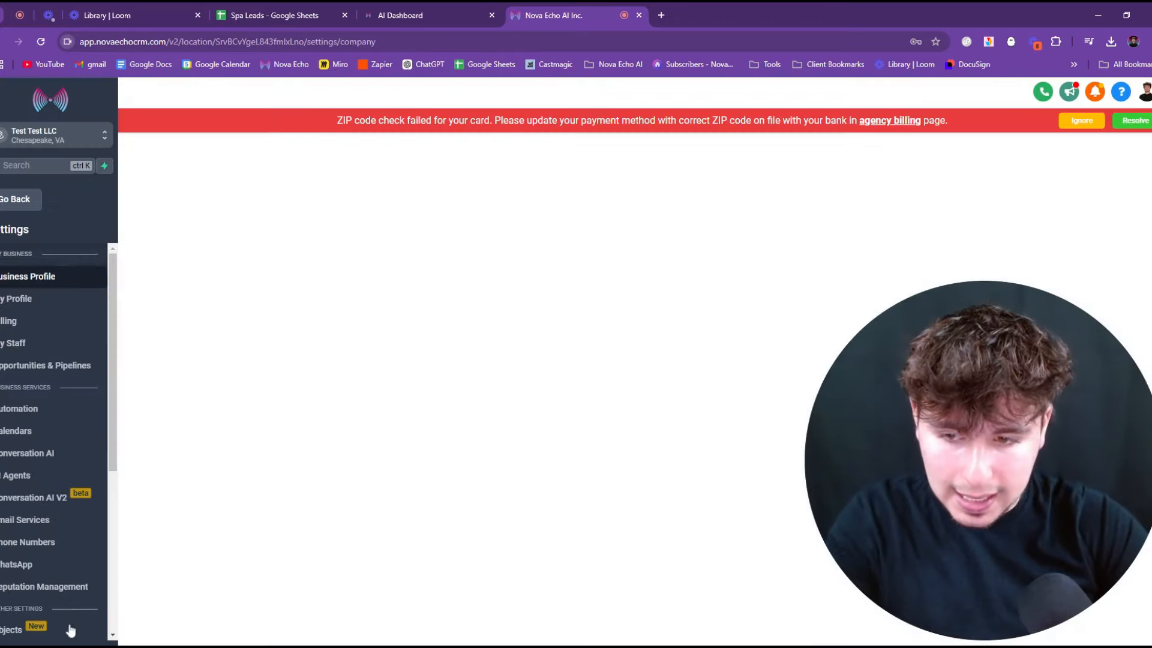
left_click(26, 425)
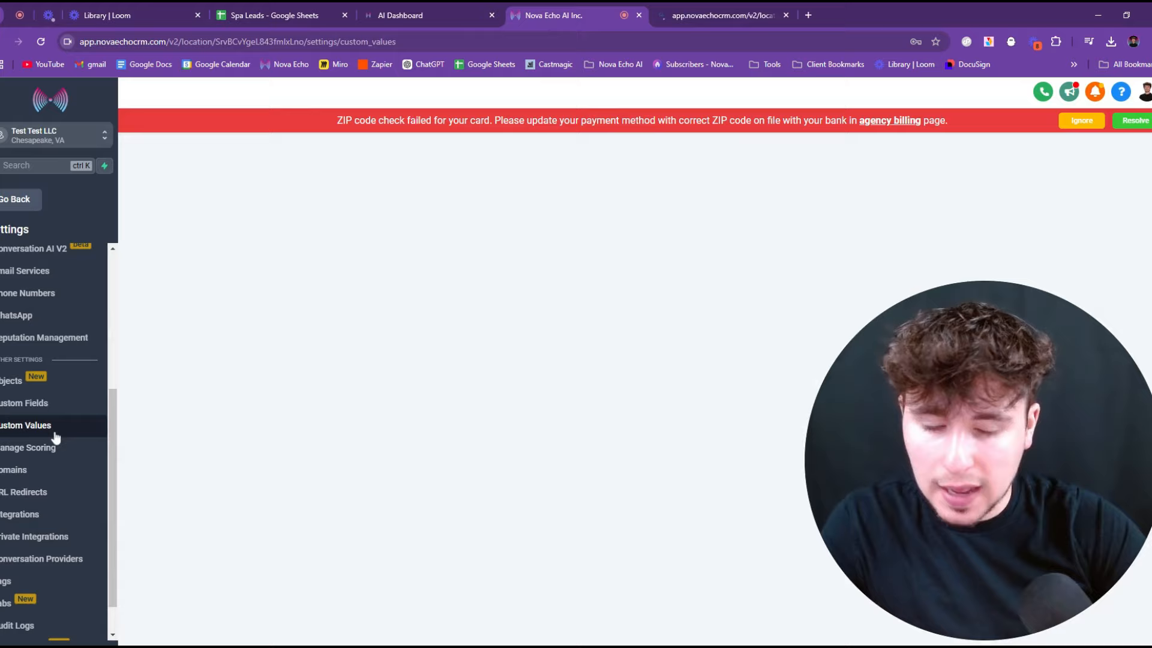
left_click(26, 425)
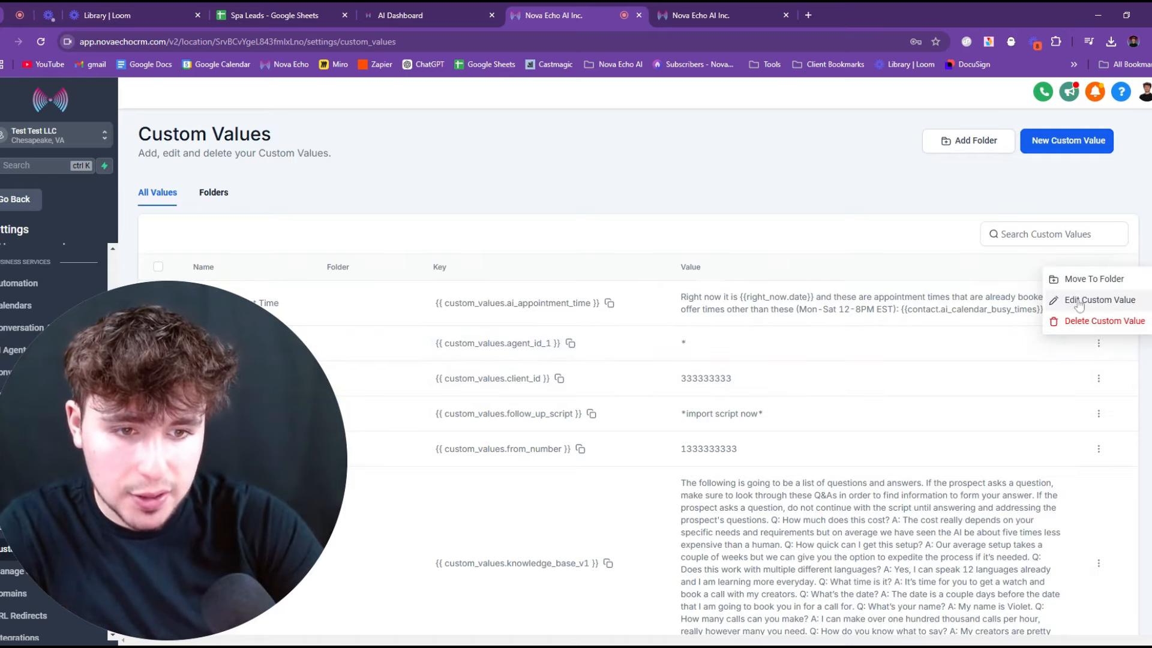
left_click(1100, 300)
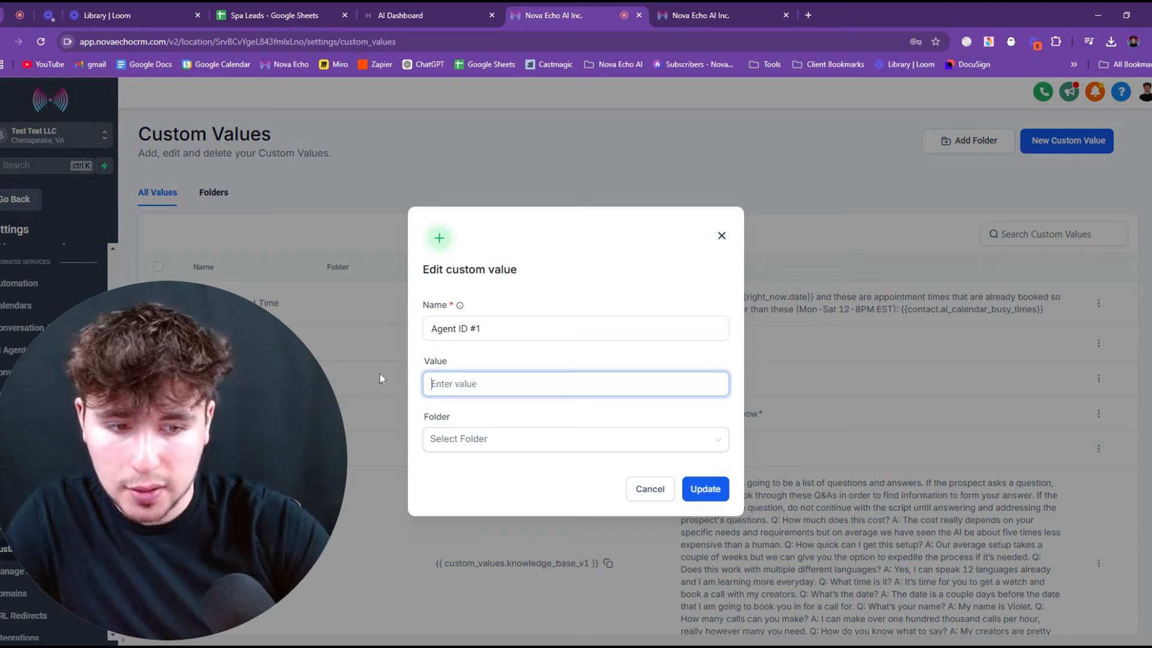
type("66d76dfa6796606f70aa5de6436829617")
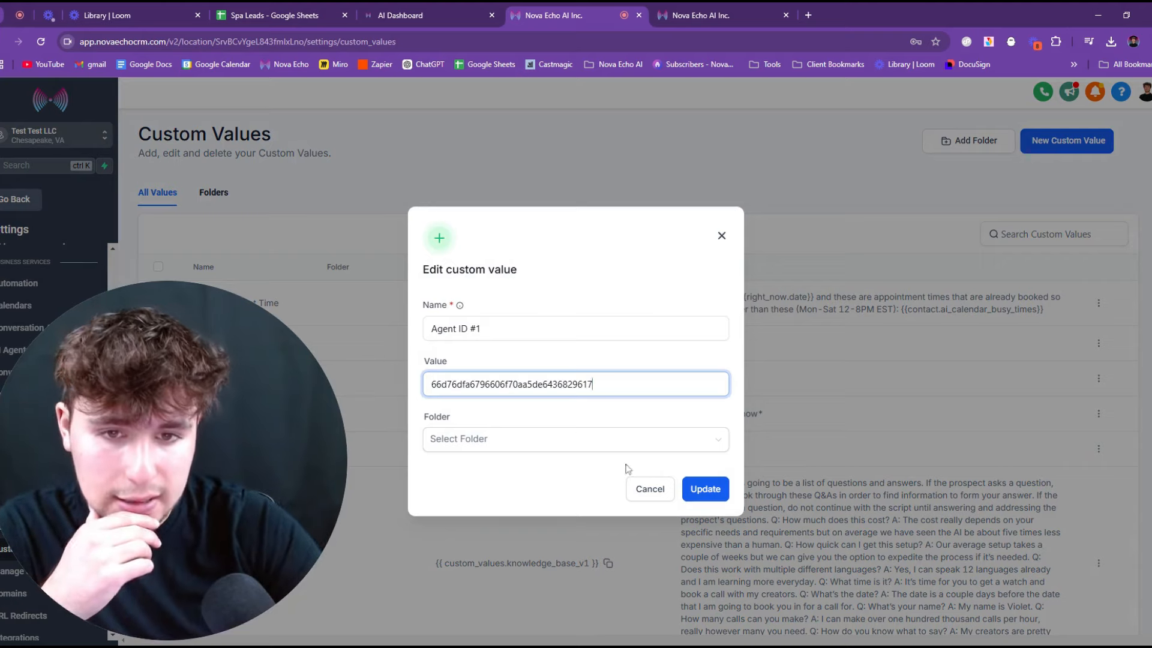
left_click(702, 488)
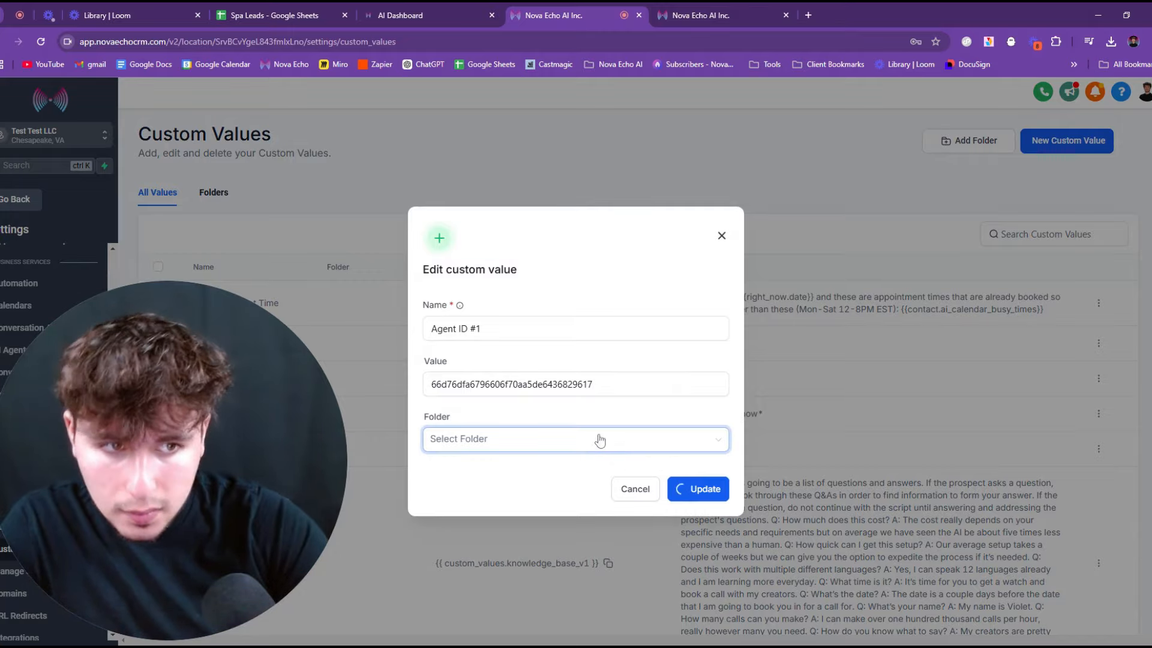
left_click(696, 488)
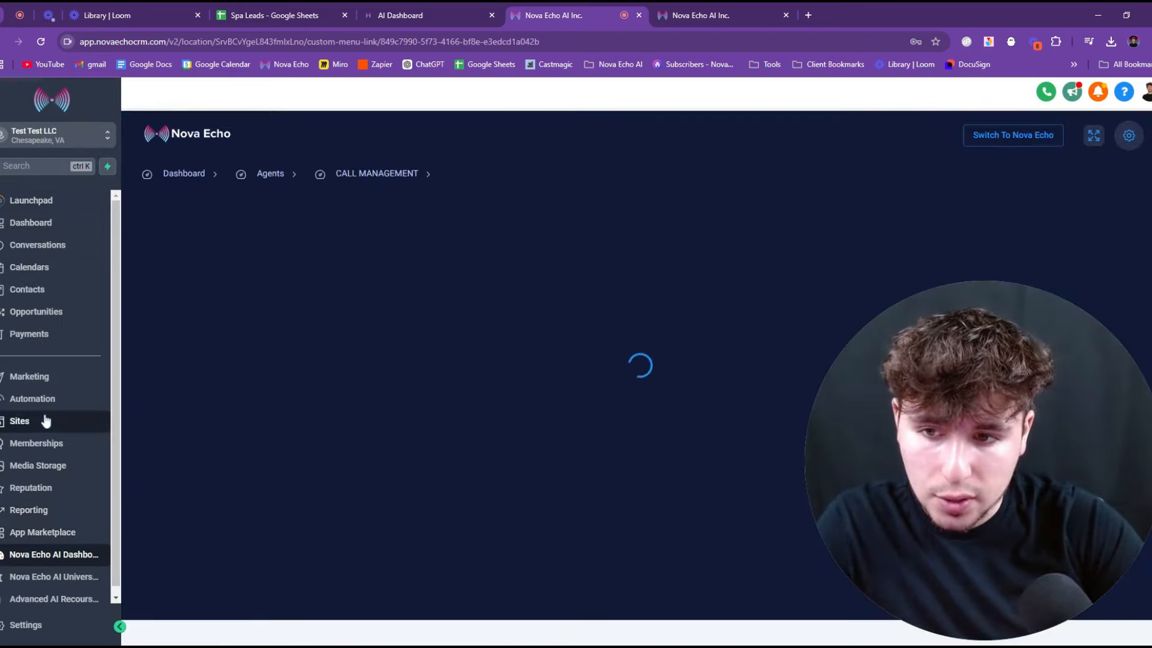
left_click(32, 398)
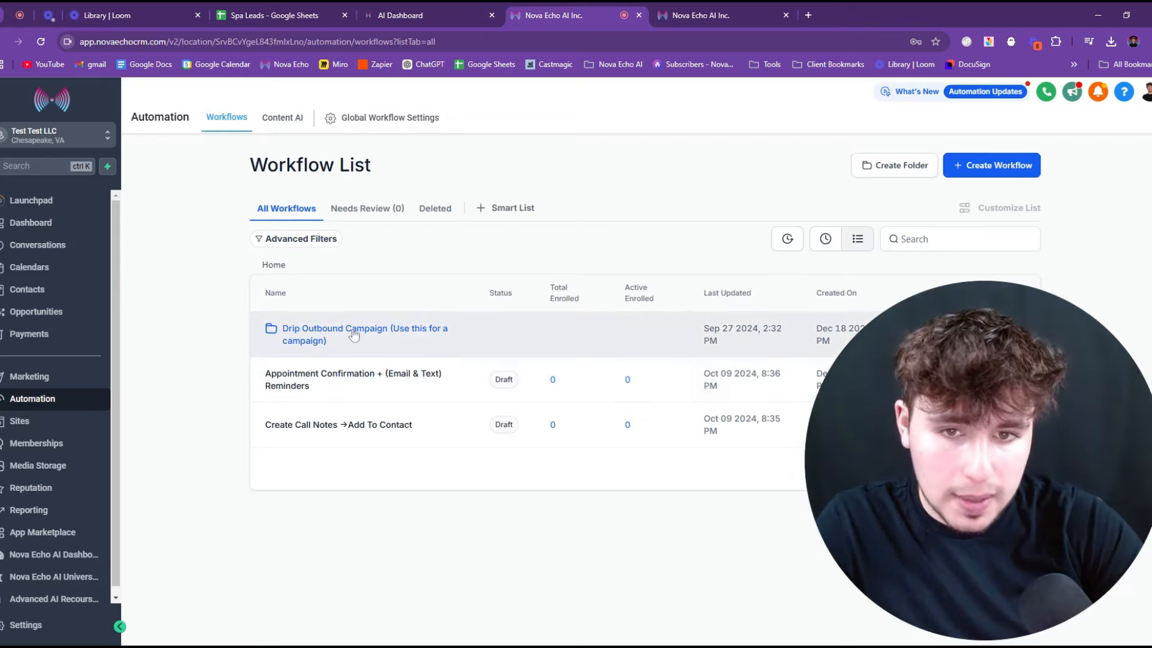
left_click(354, 334)
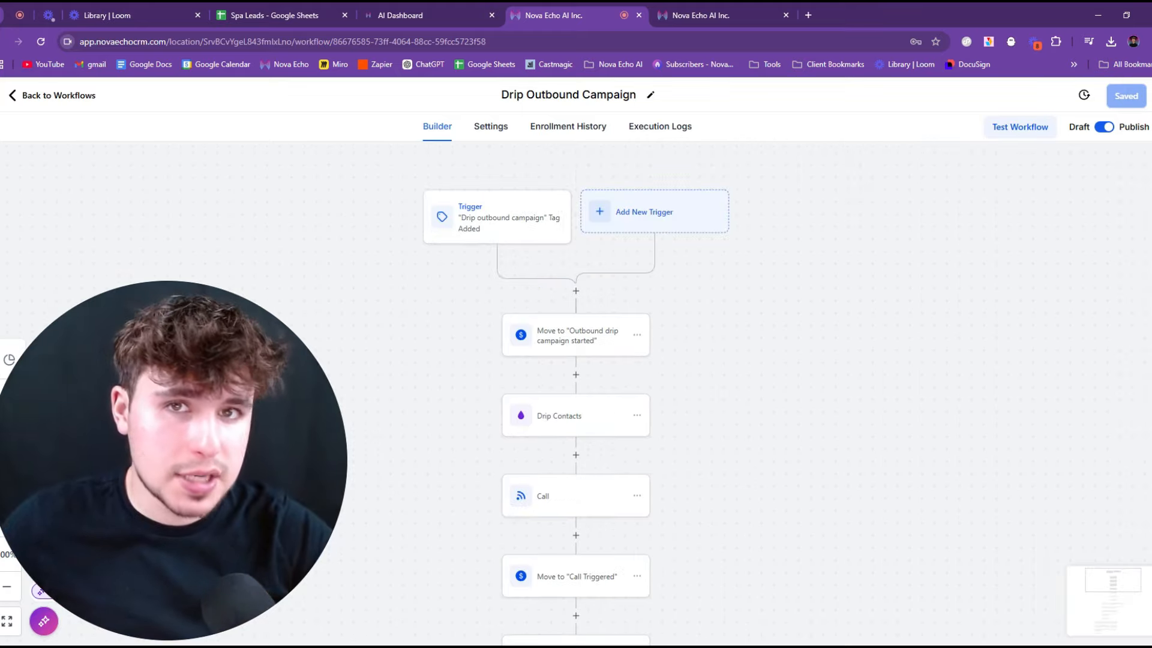
mouse_move(874, 478)
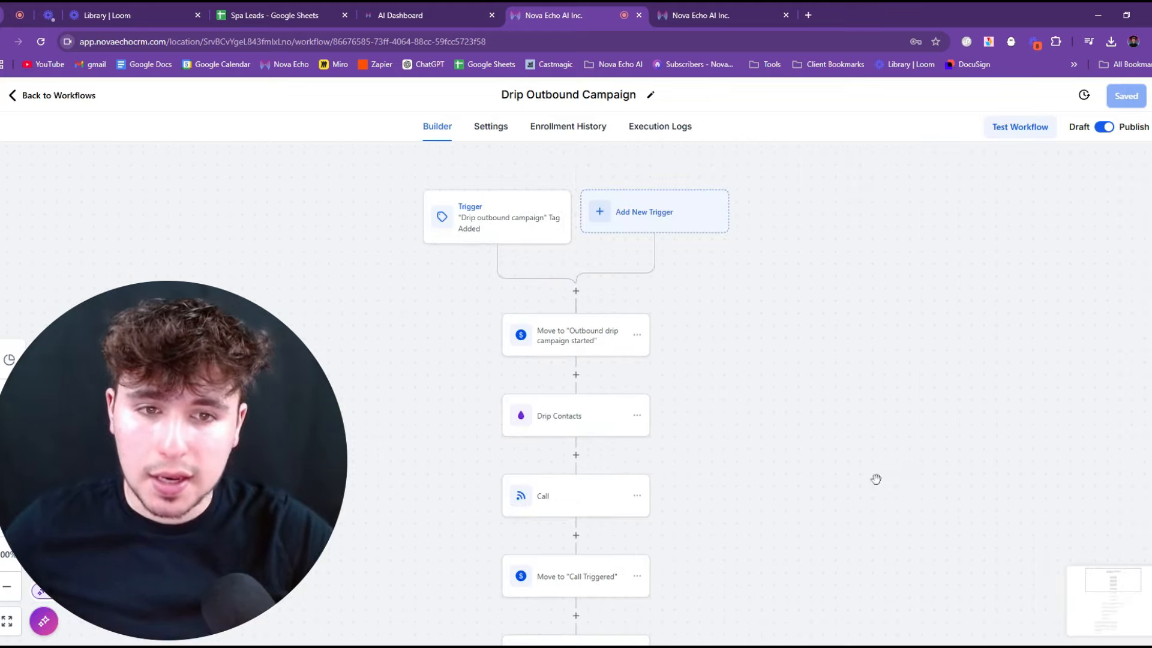
left_click(497, 216)
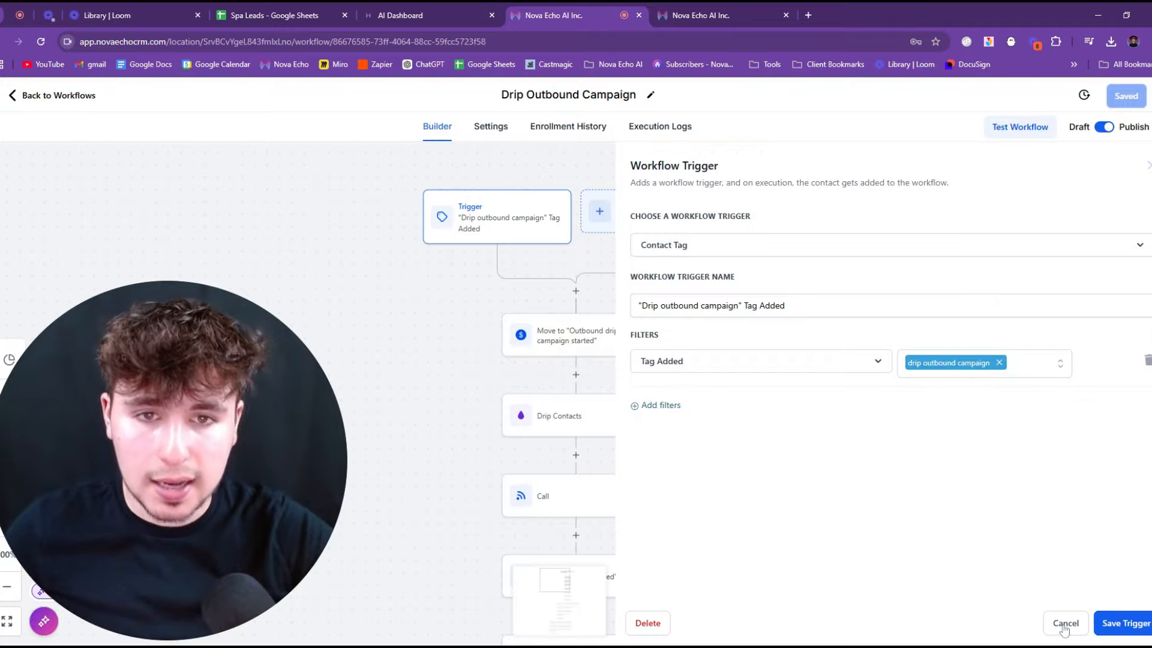
left_click(1065, 623)
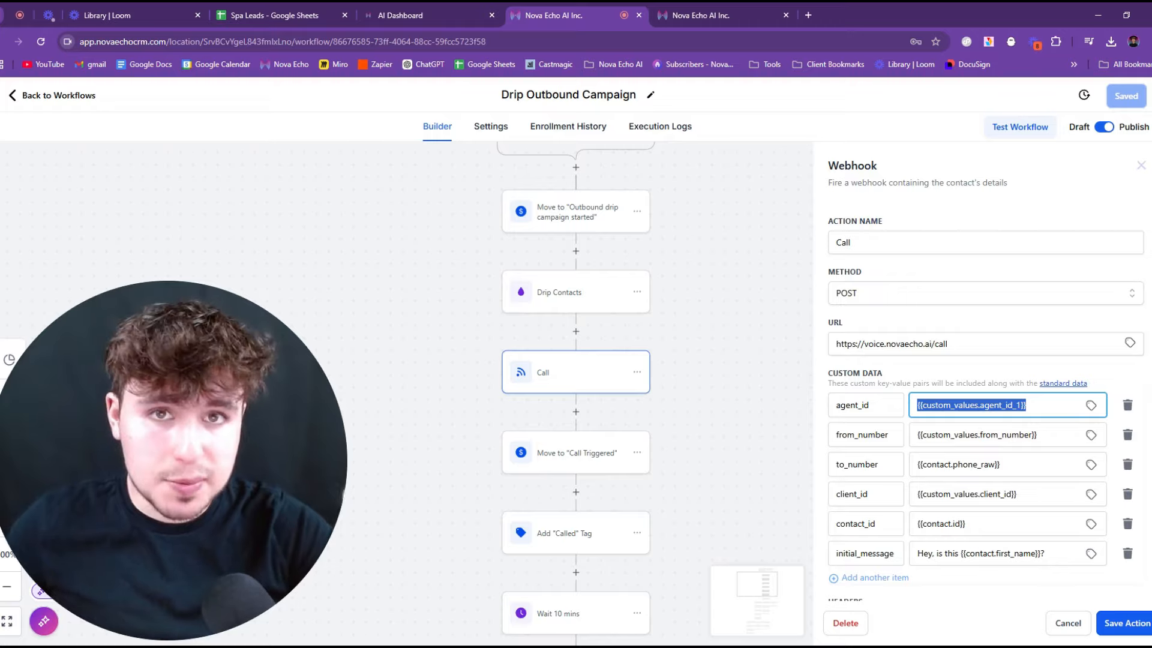
mouse_move(1067, 622)
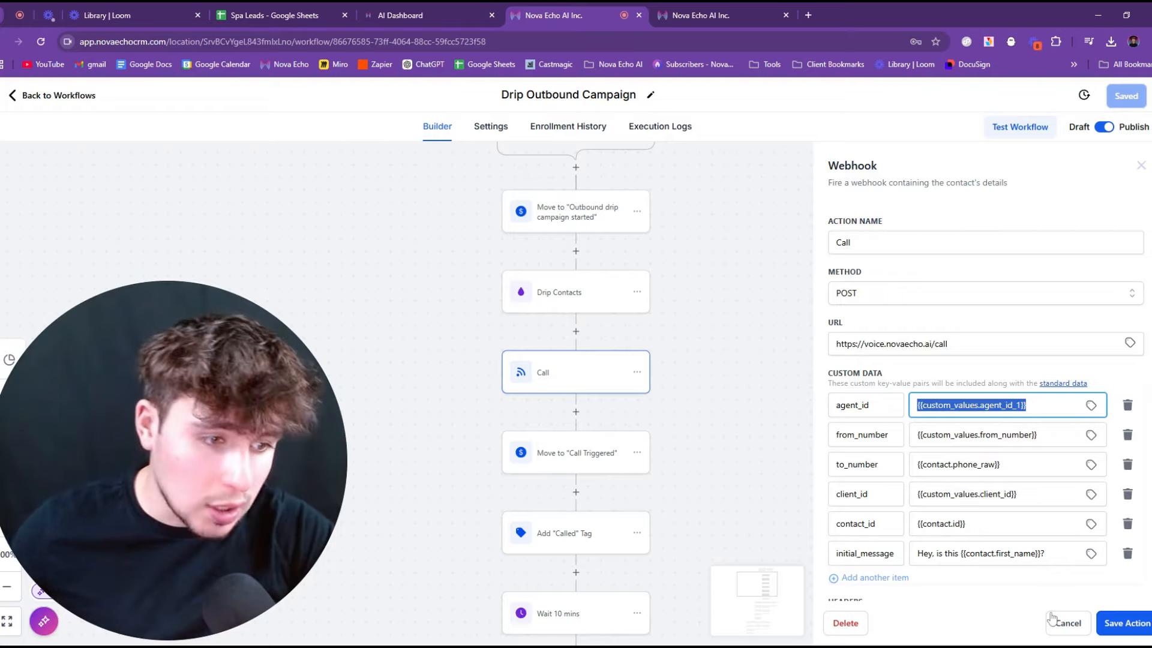
left_click(1066, 623)
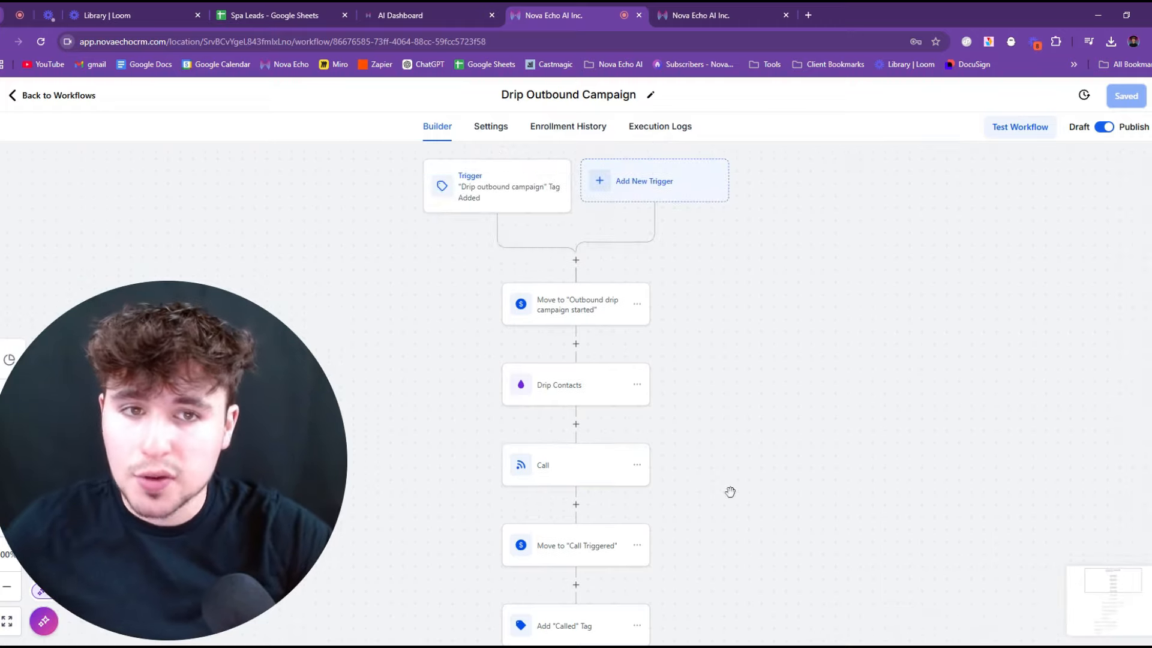
mouse_move(667, 371)
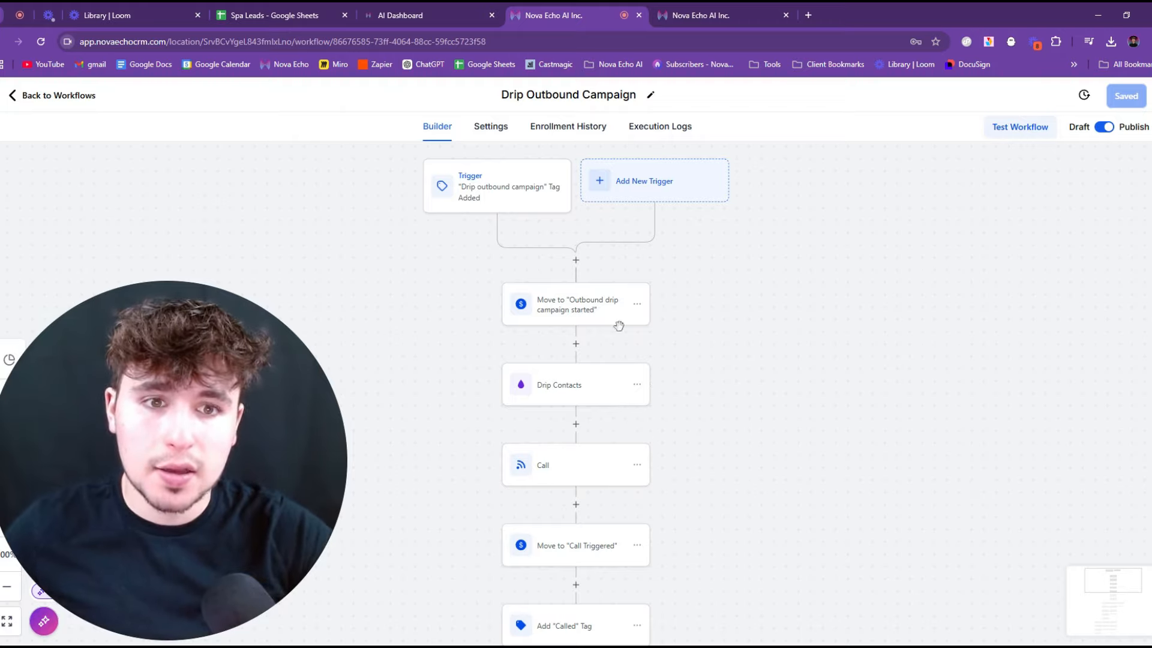
mouse_move(1043, 603)
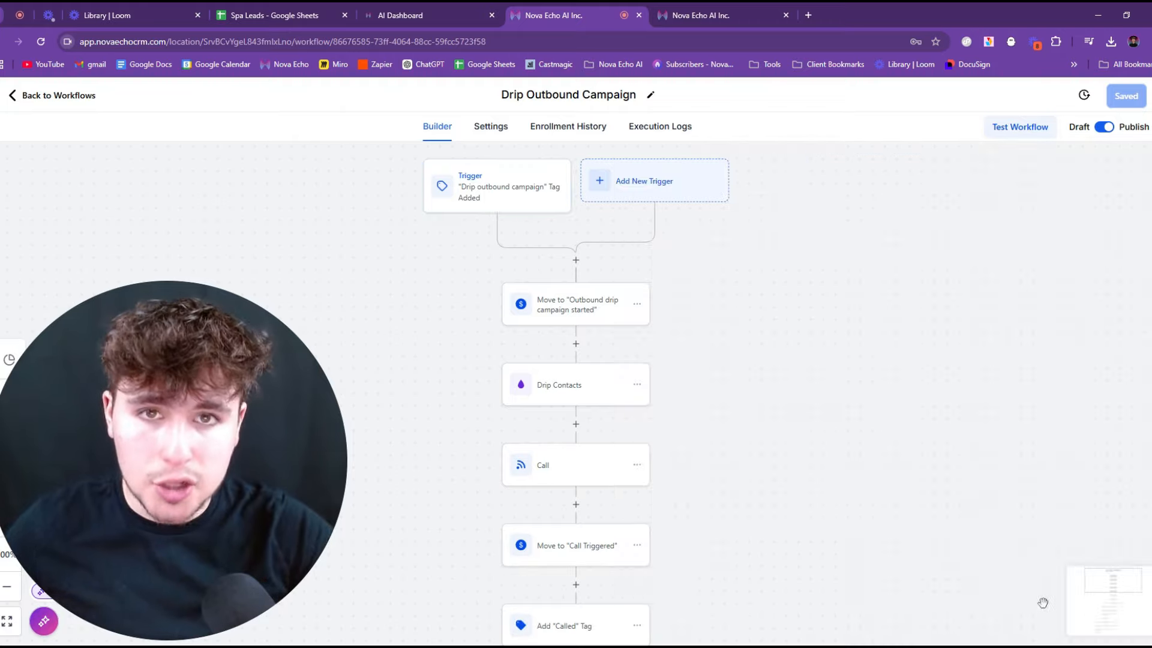
mouse_move(876, 442)
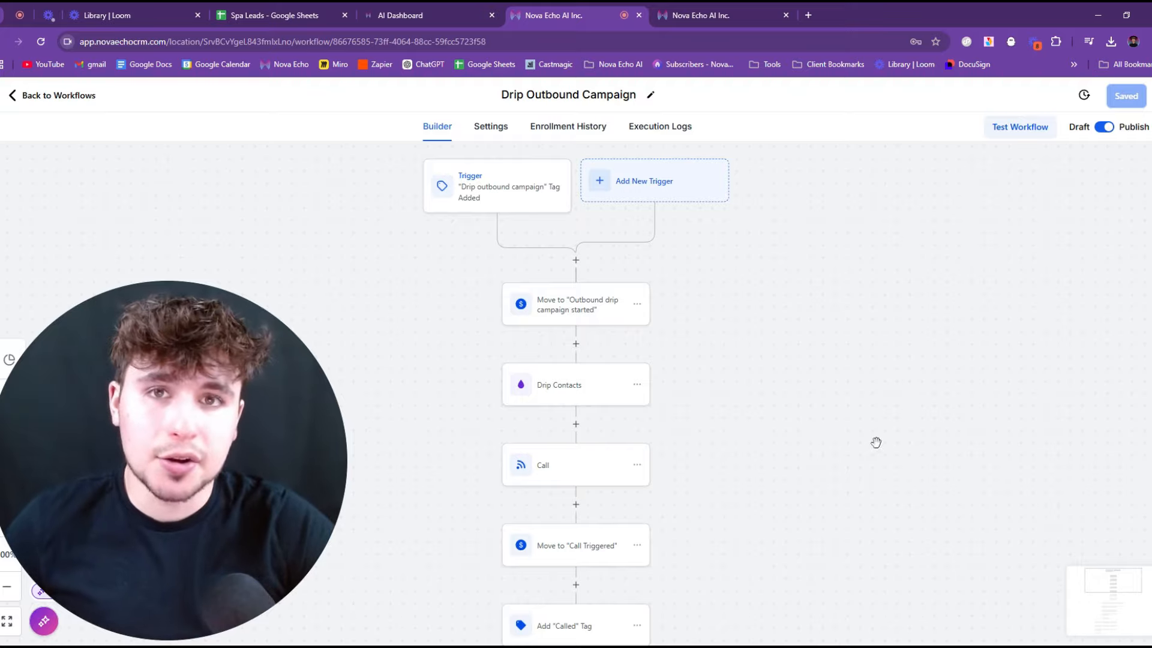
mouse_move(862, 430)
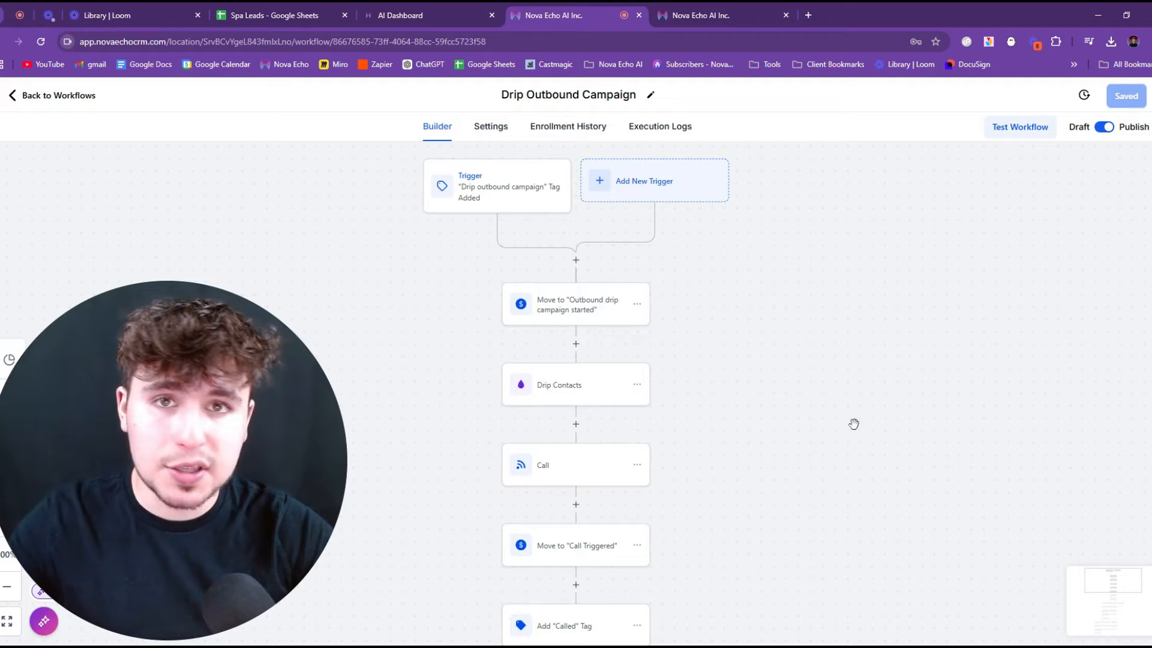
mouse_move(842, 419)
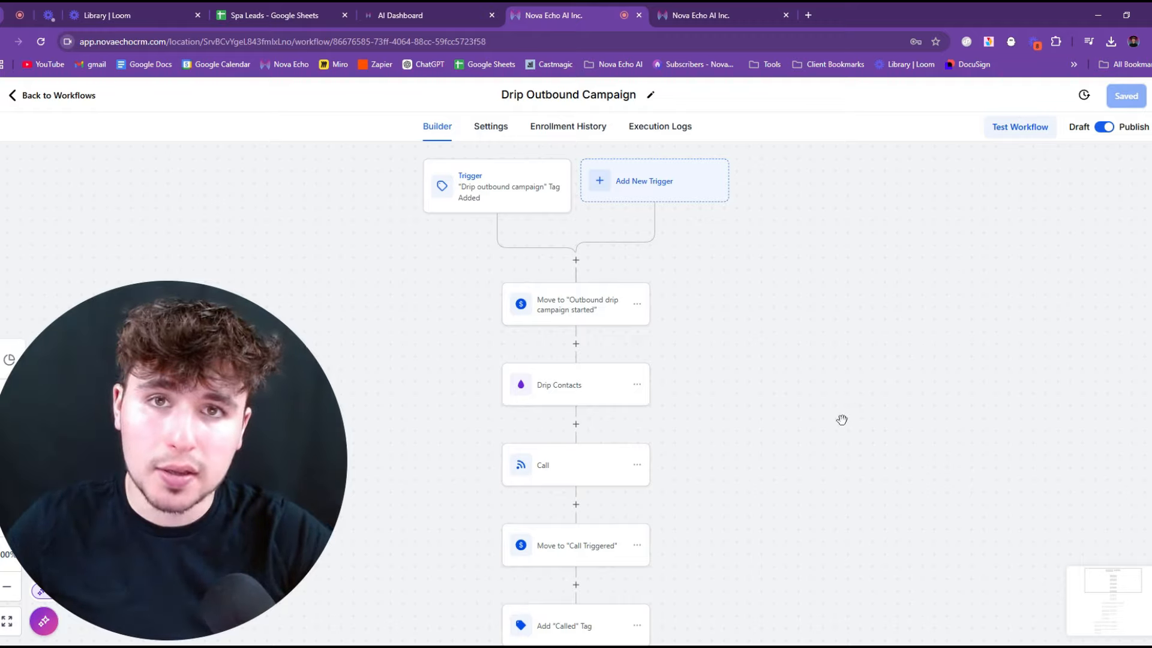
mouse_move(836, 419)
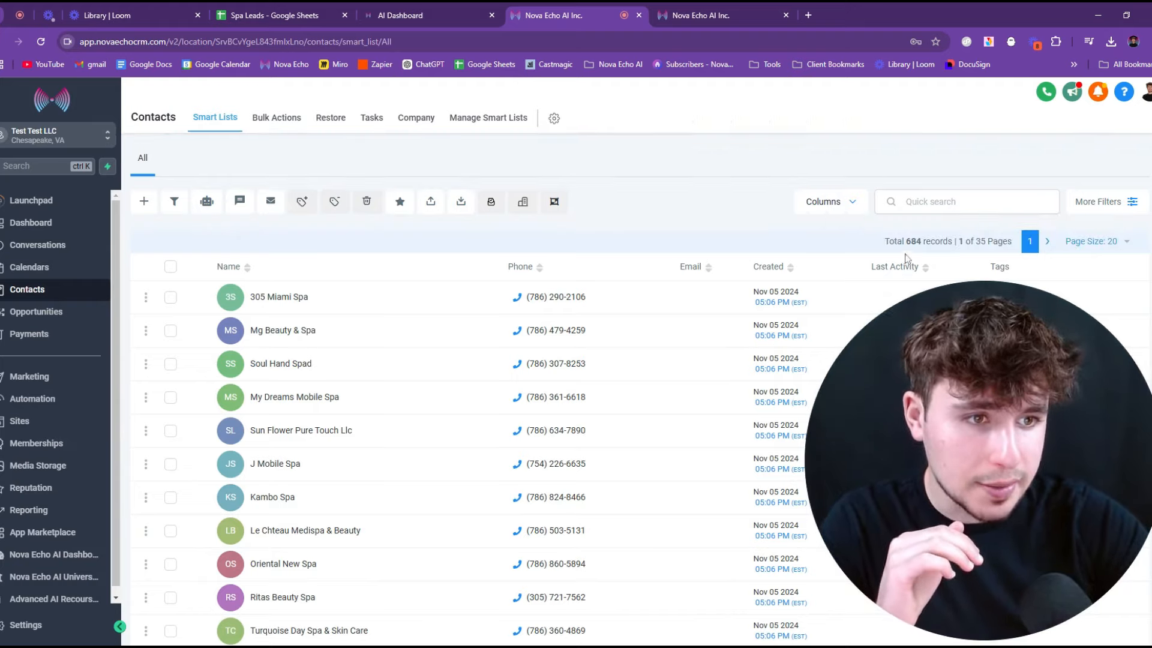
mouse_move(350, 278)
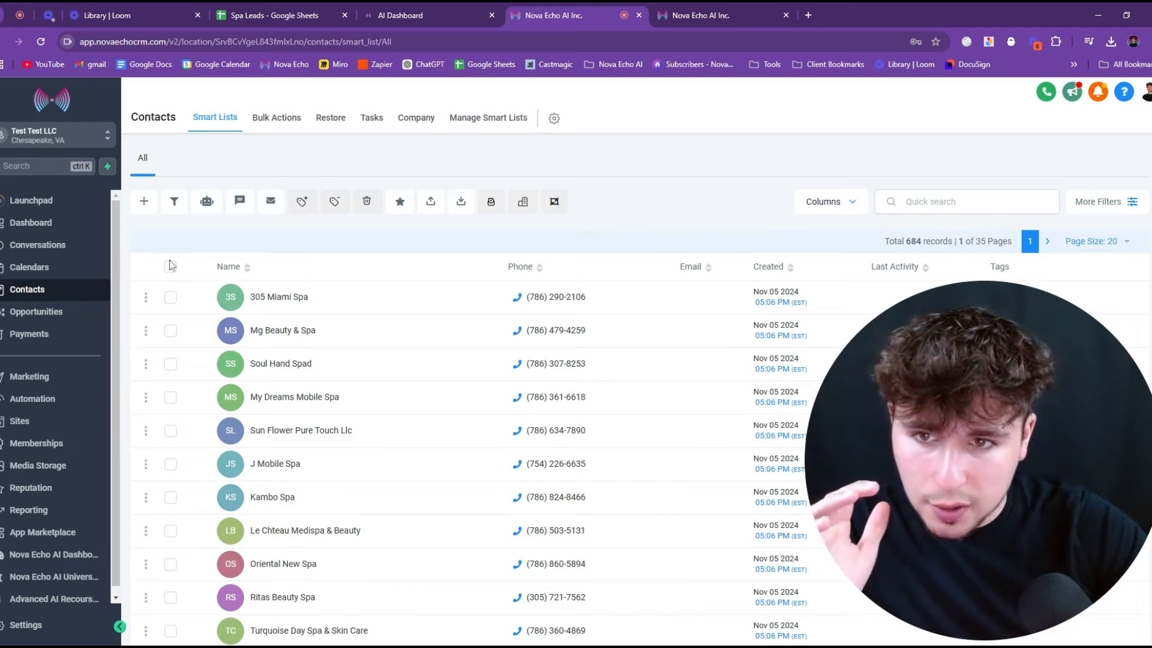
Tick the header checkbox to select all 684 contacts and open Add Tags
left_click(170, 266)
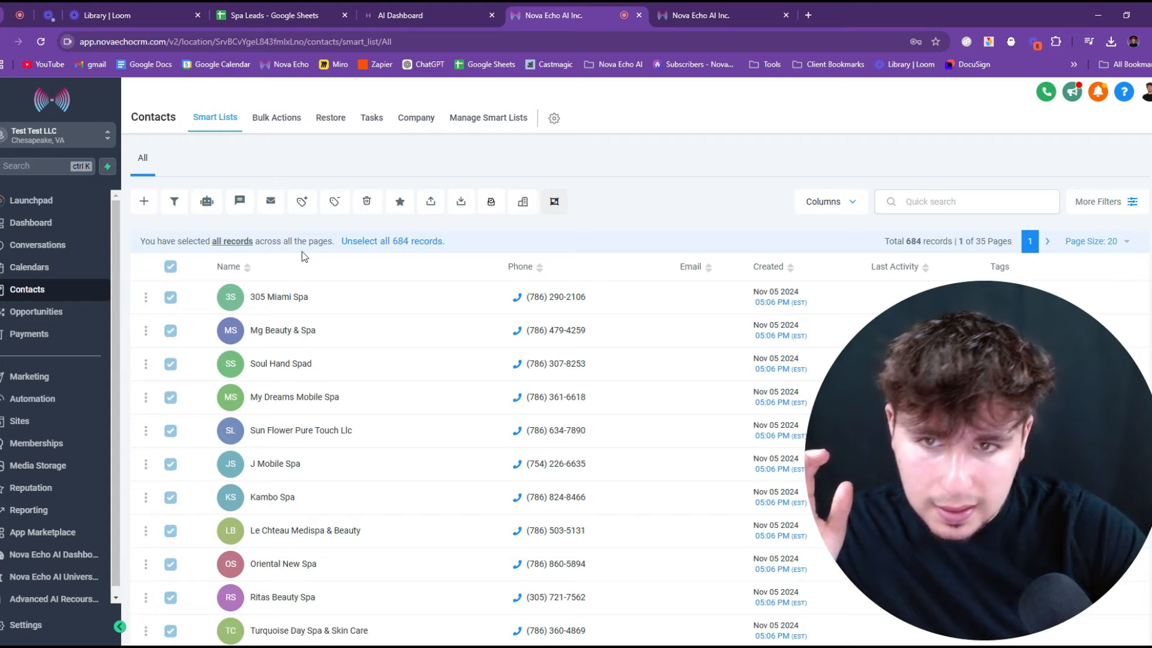
left_click(301, 201)
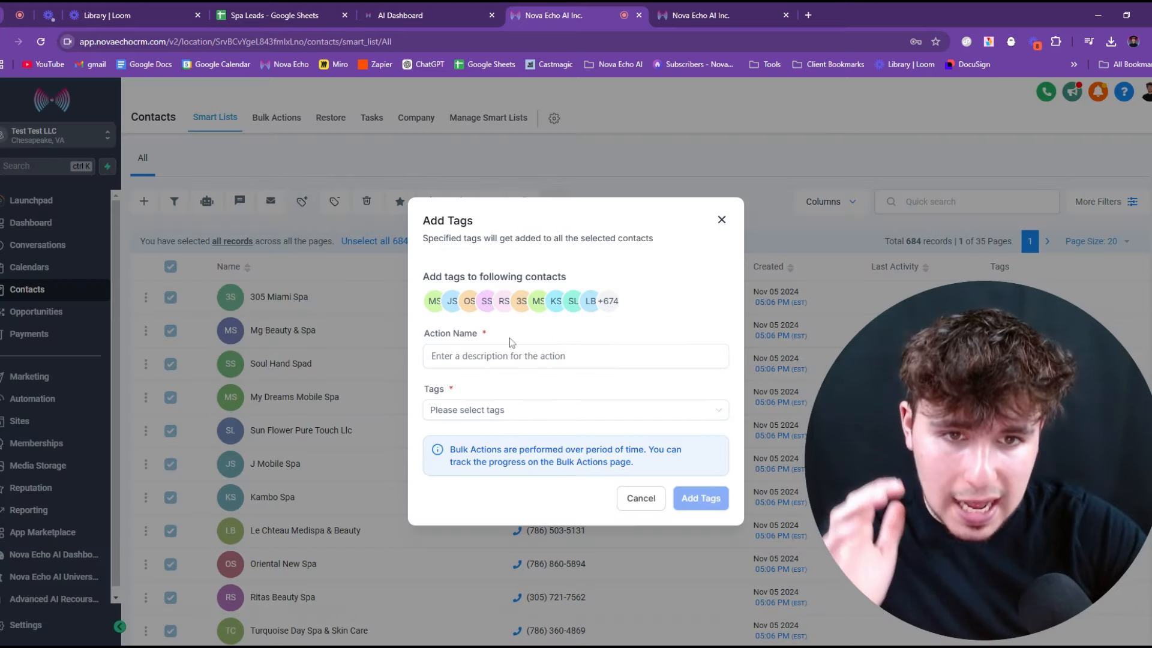
Name the bulk action 'LETS BOOK 7 APPTS!', pick the 'drip outbound campaign' tag, and submit
left_click(575, 356)
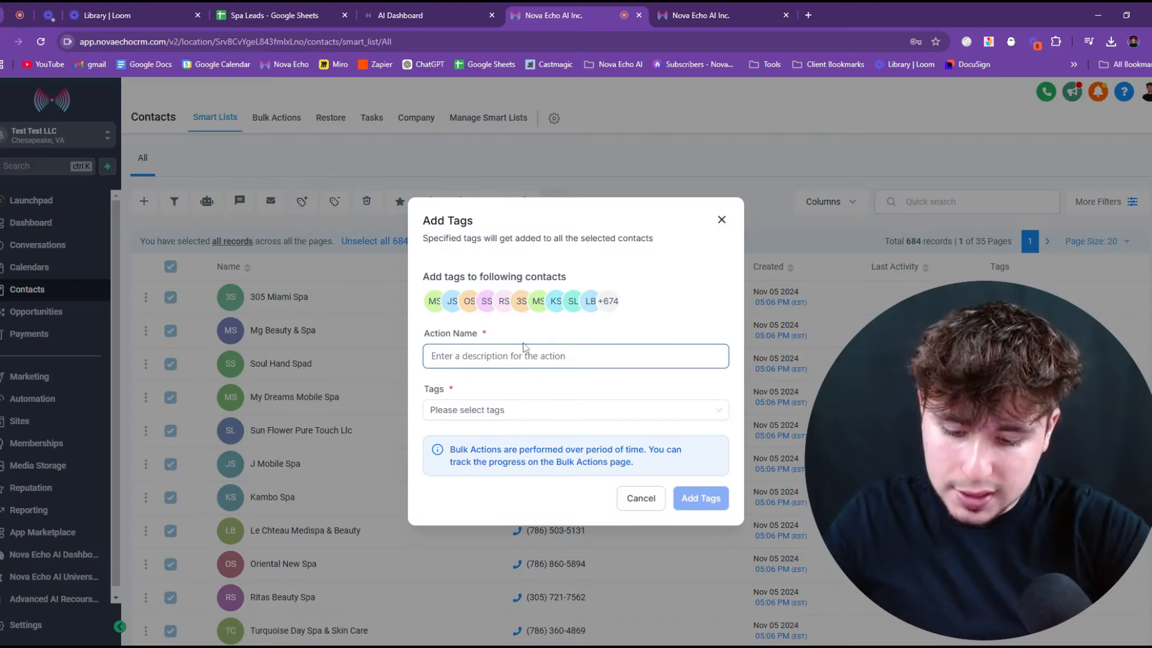
type("LETS BPO")
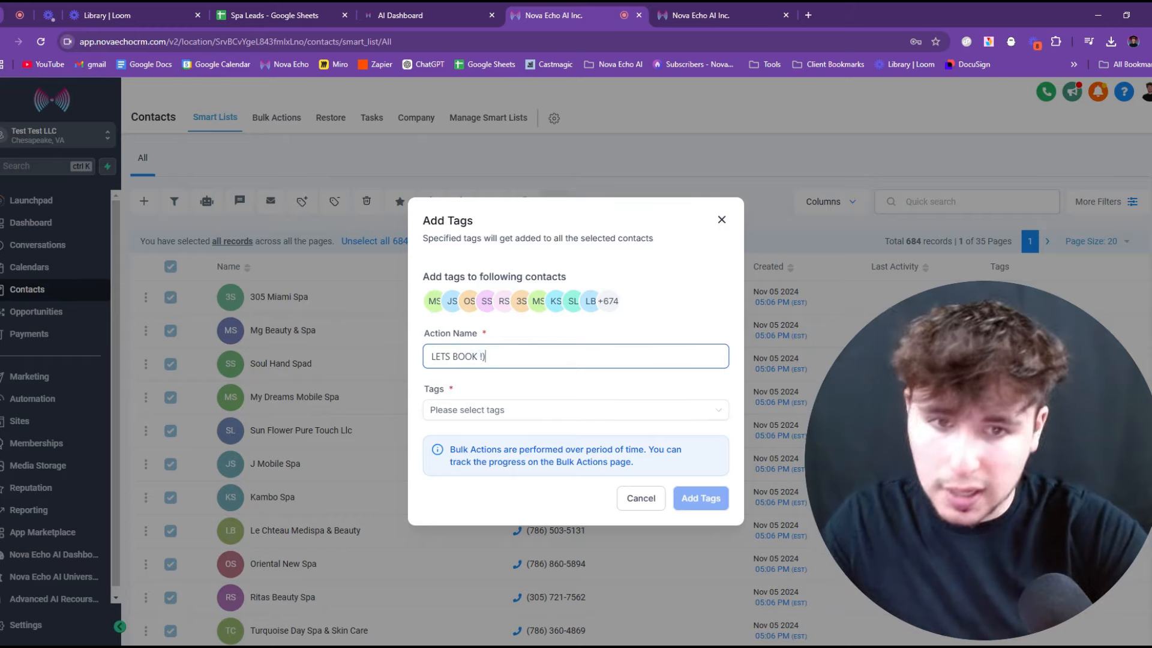
key("Backspace")
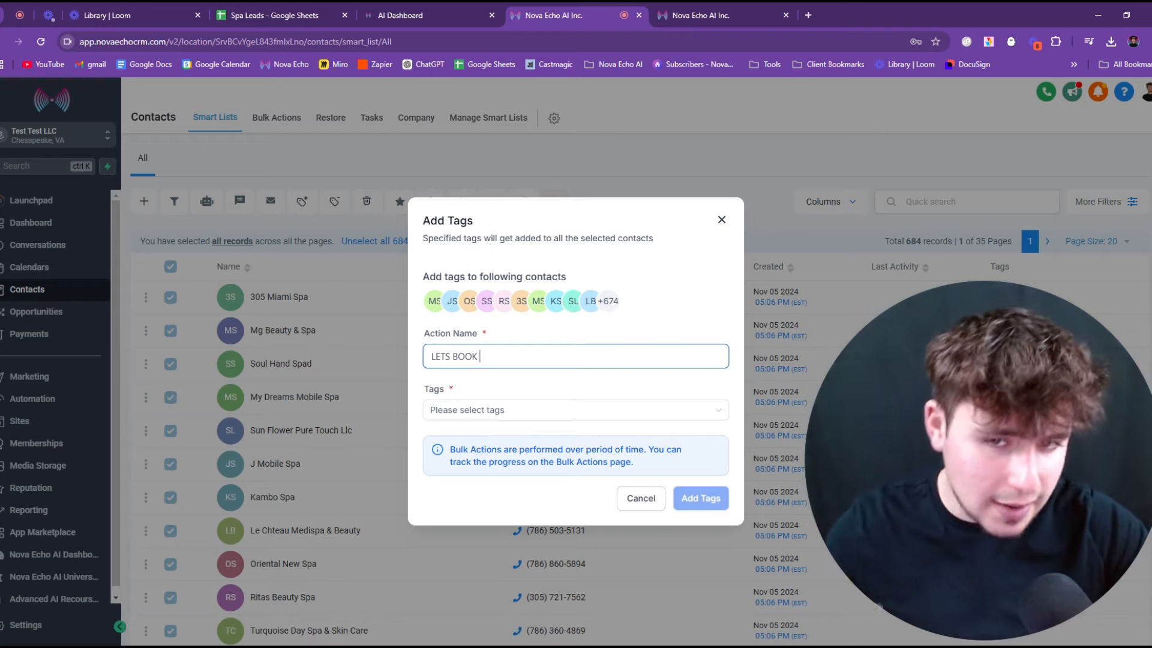
type("7 APPTS!")
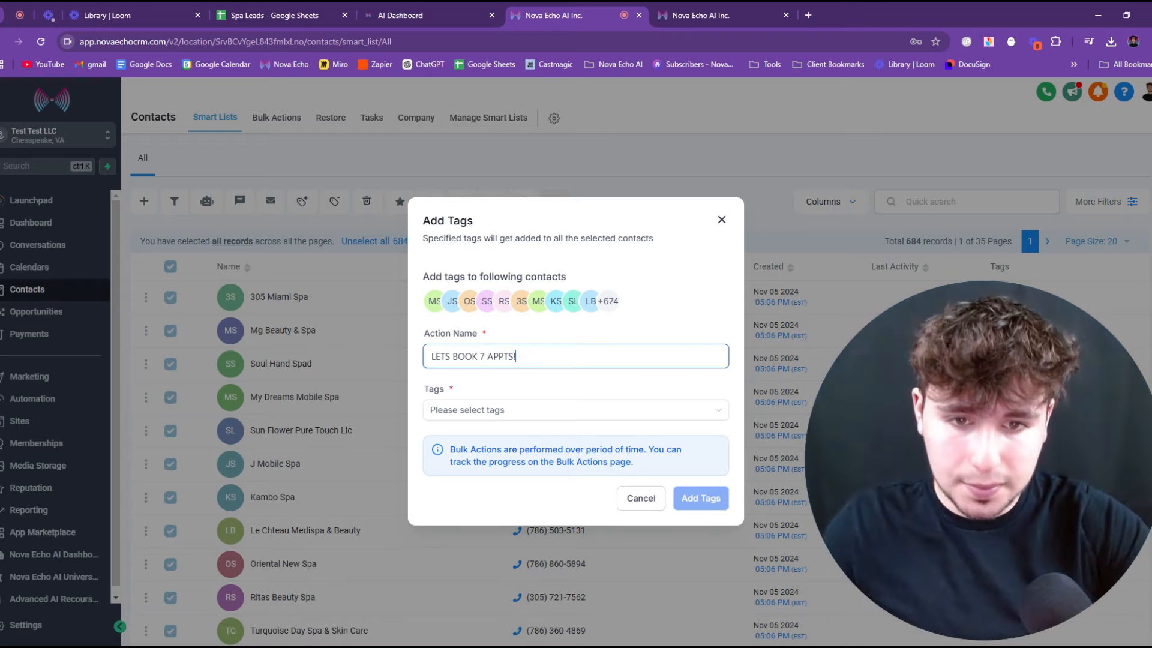
left_click(574, 410)
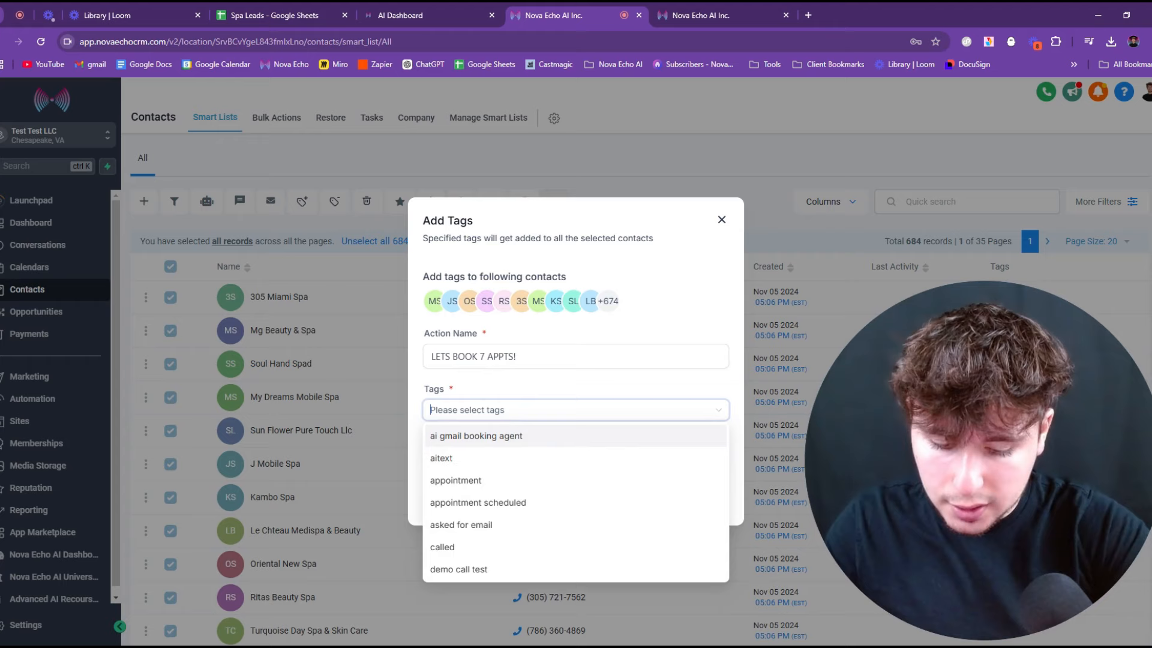
left_click(480, 570)
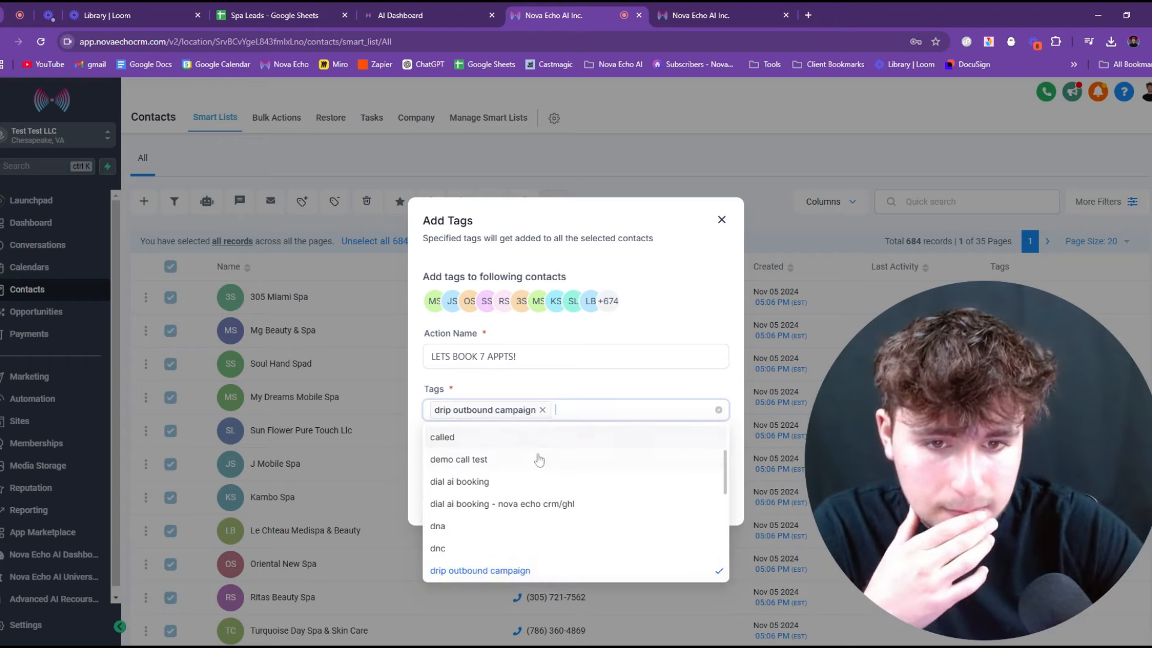
left_click(600, 388)
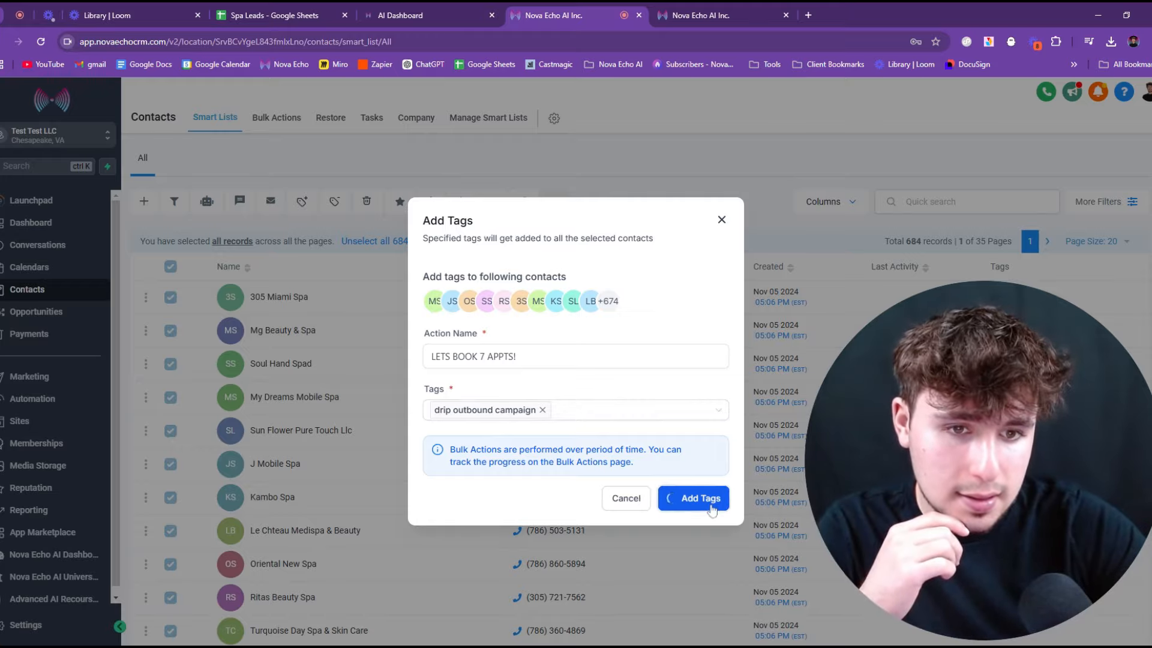
left_click(694, 498)
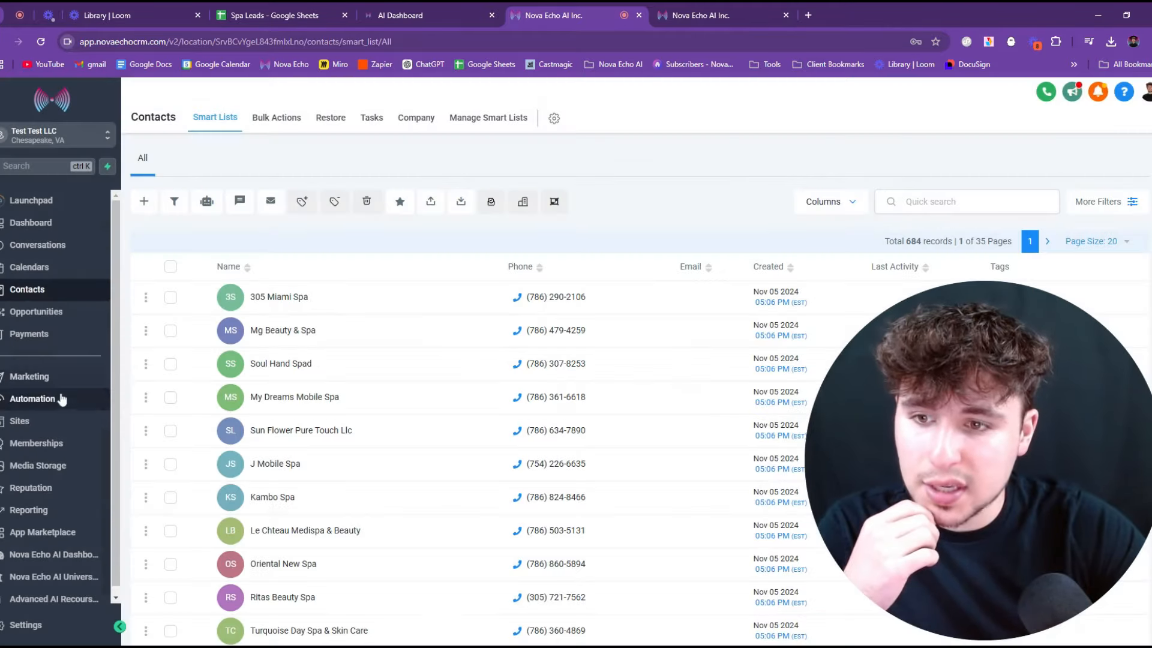
Open Automation's Drip Outbound Campaign workflow to see its 679 enrolled contacts
left_click(32, 399)
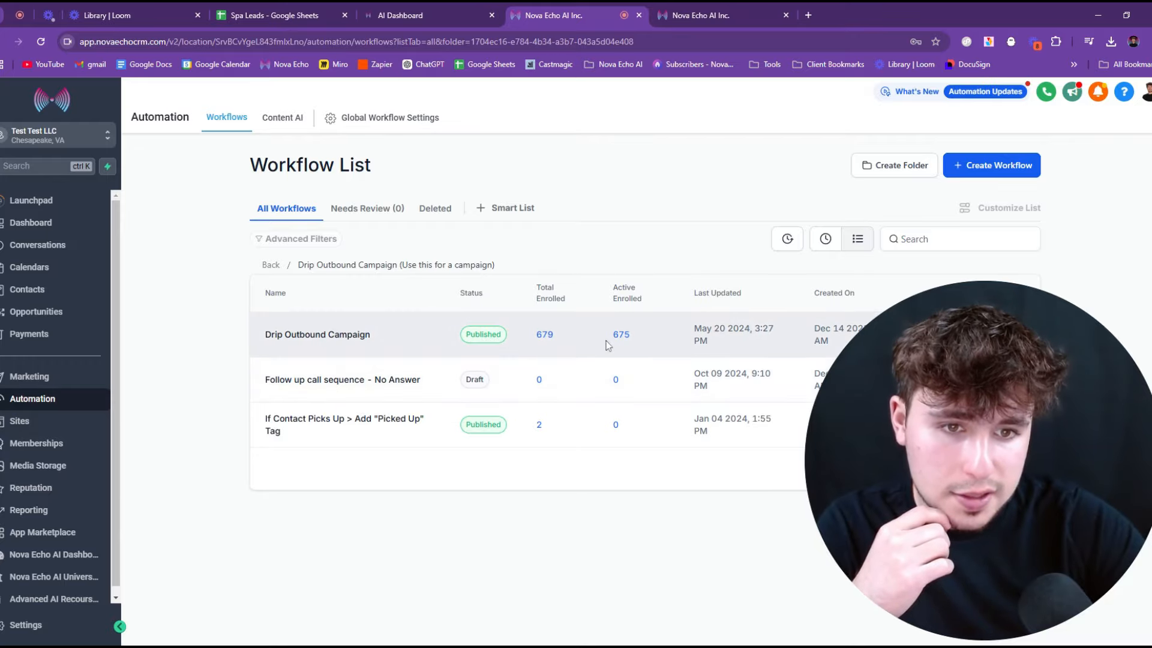
mouse_move(317, 334)
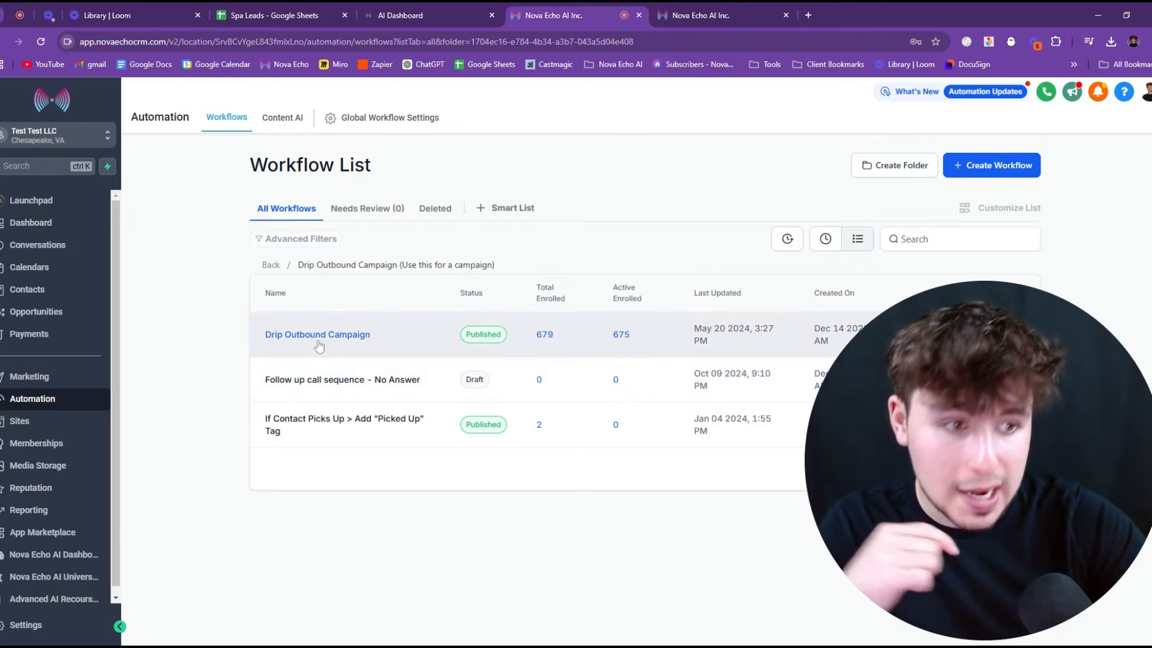
left_click(271, 14)
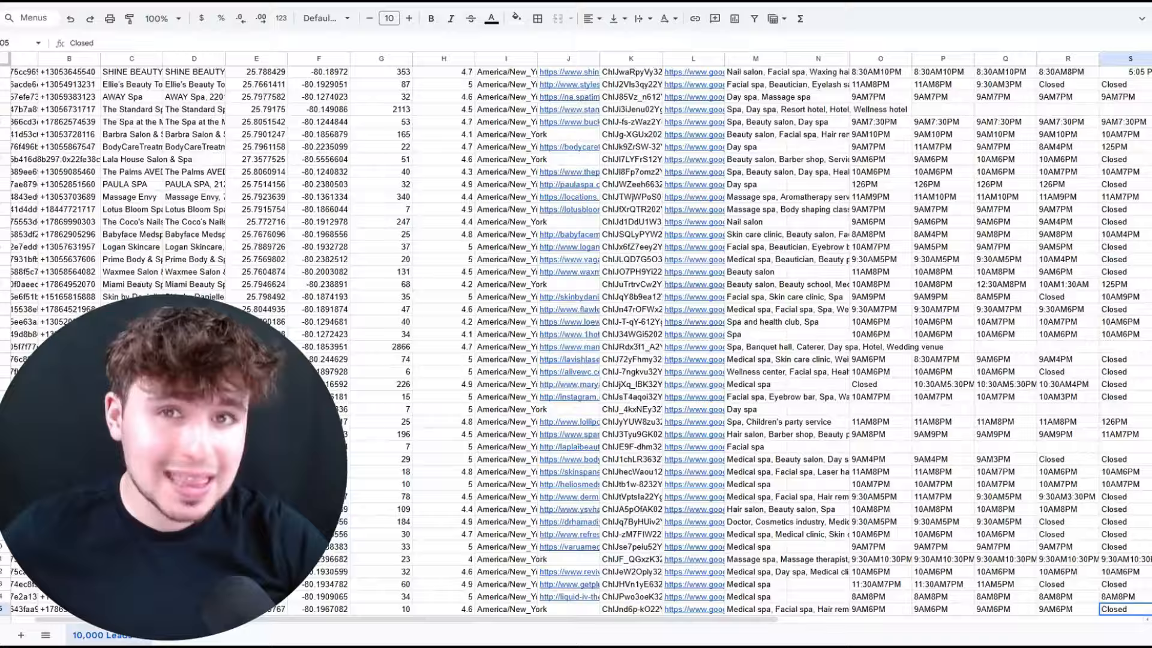
scroll("down", 3)
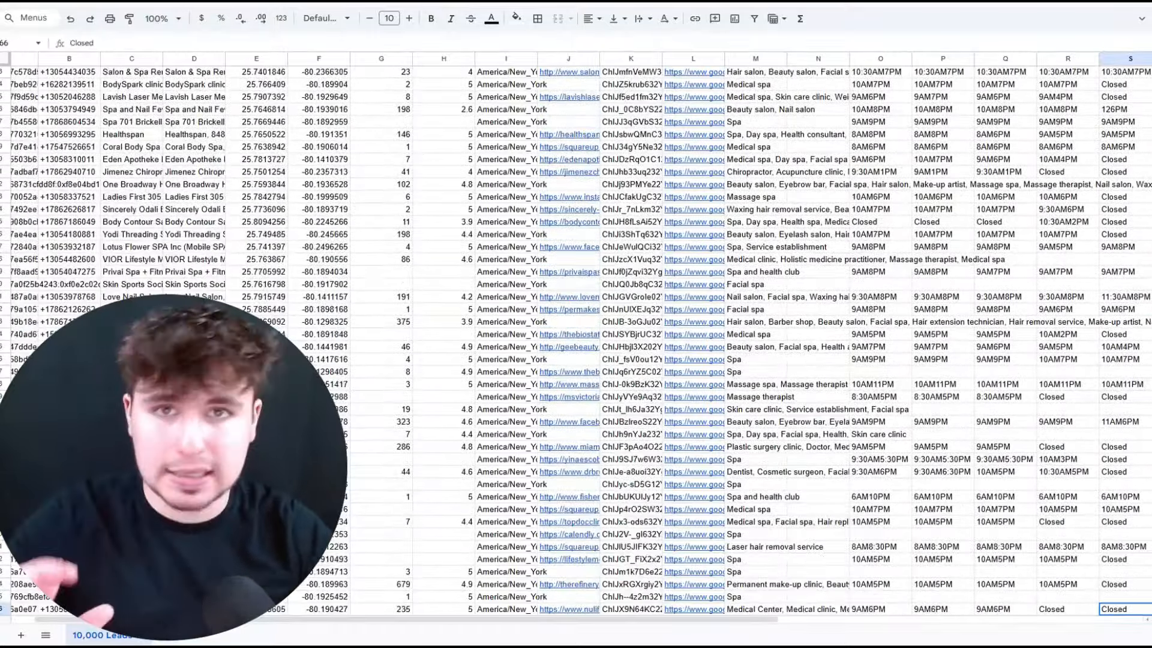
scroll("down", 3)
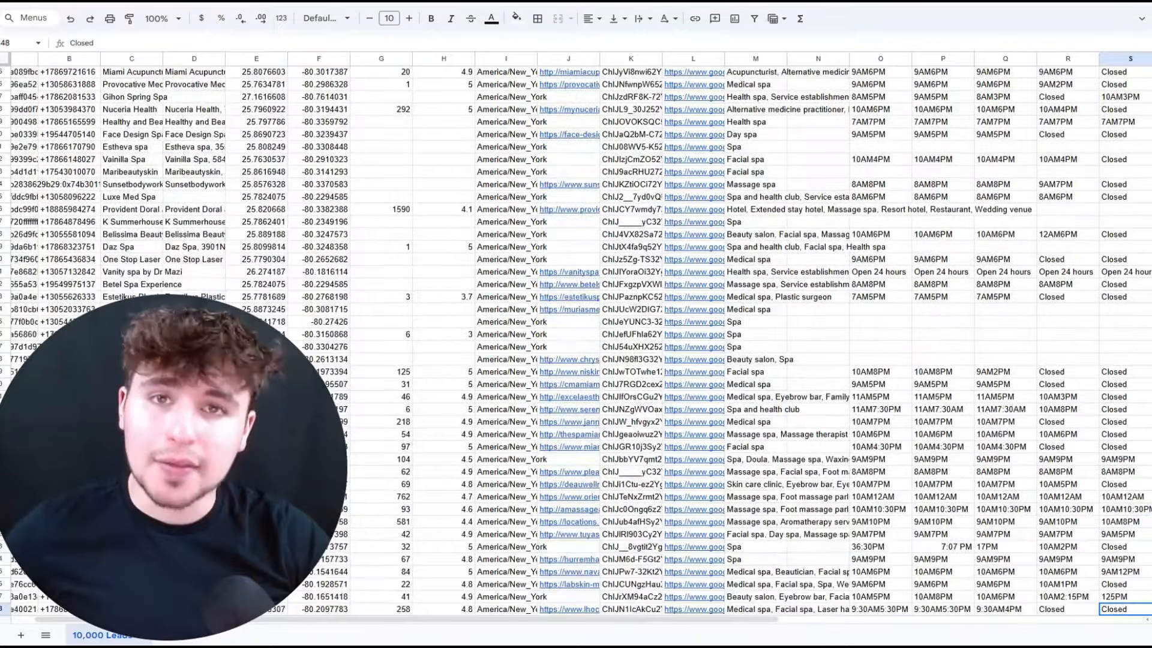
scroll("down", 3)
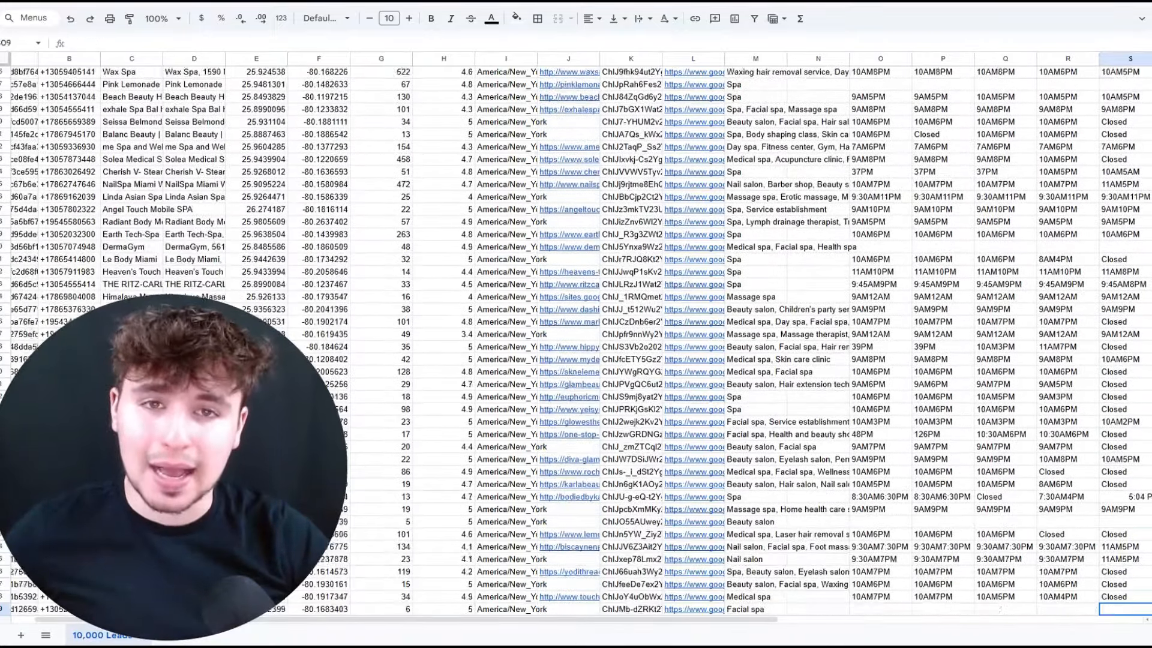
scroll("down", 3)
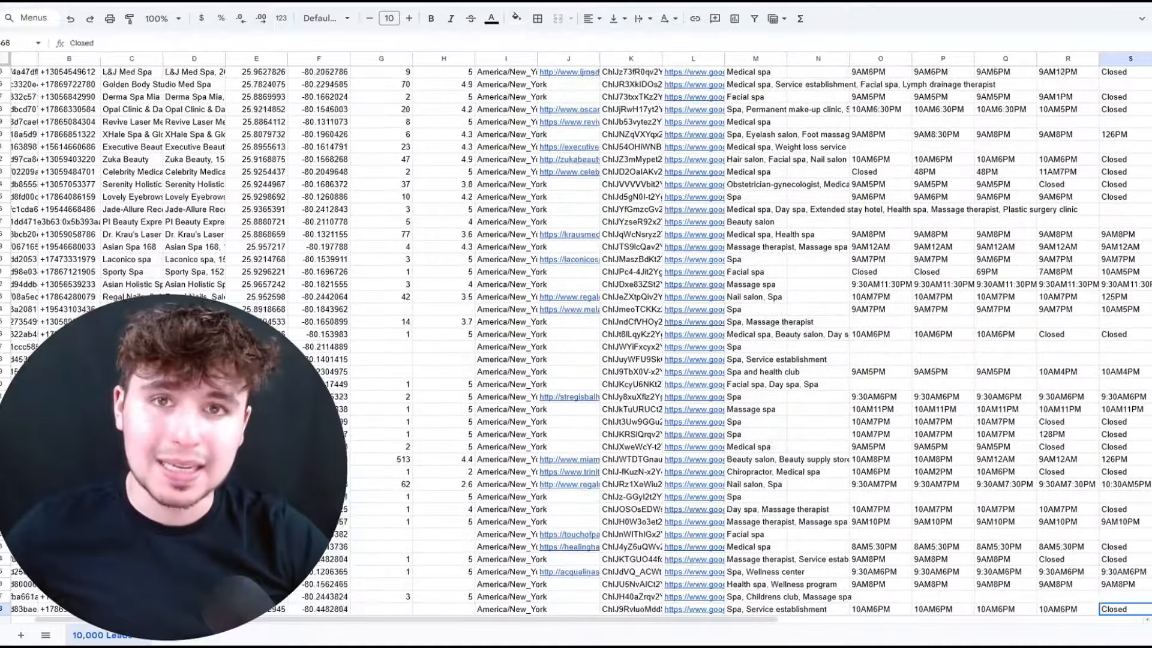
scroll("down", 3)
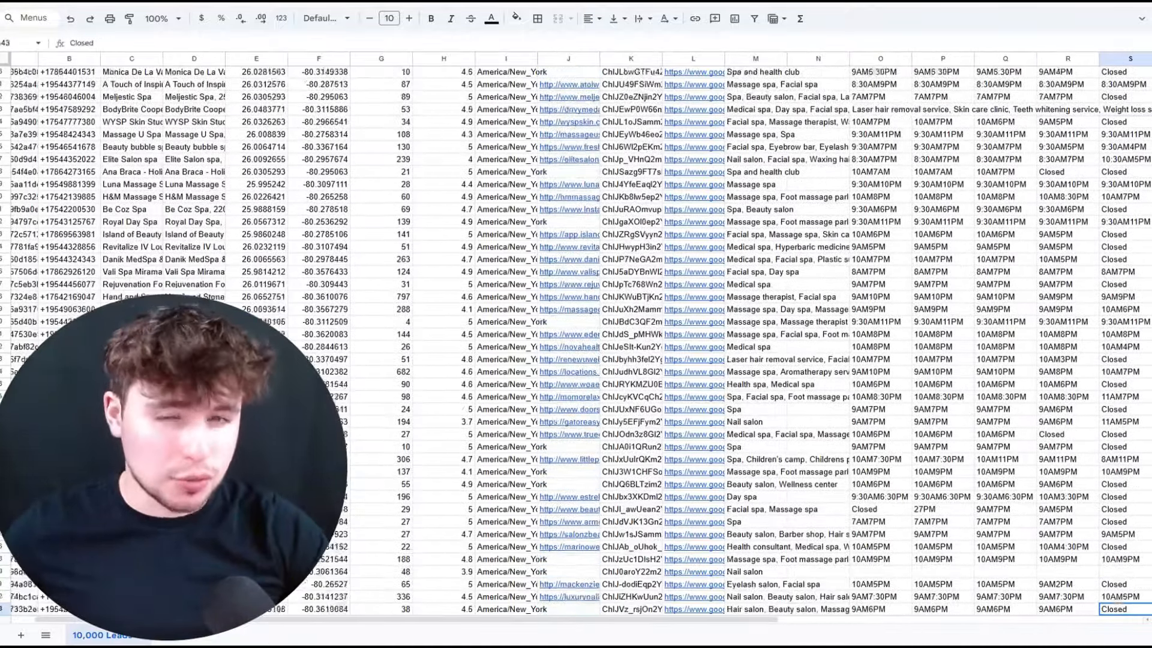
scroll("down", 3)
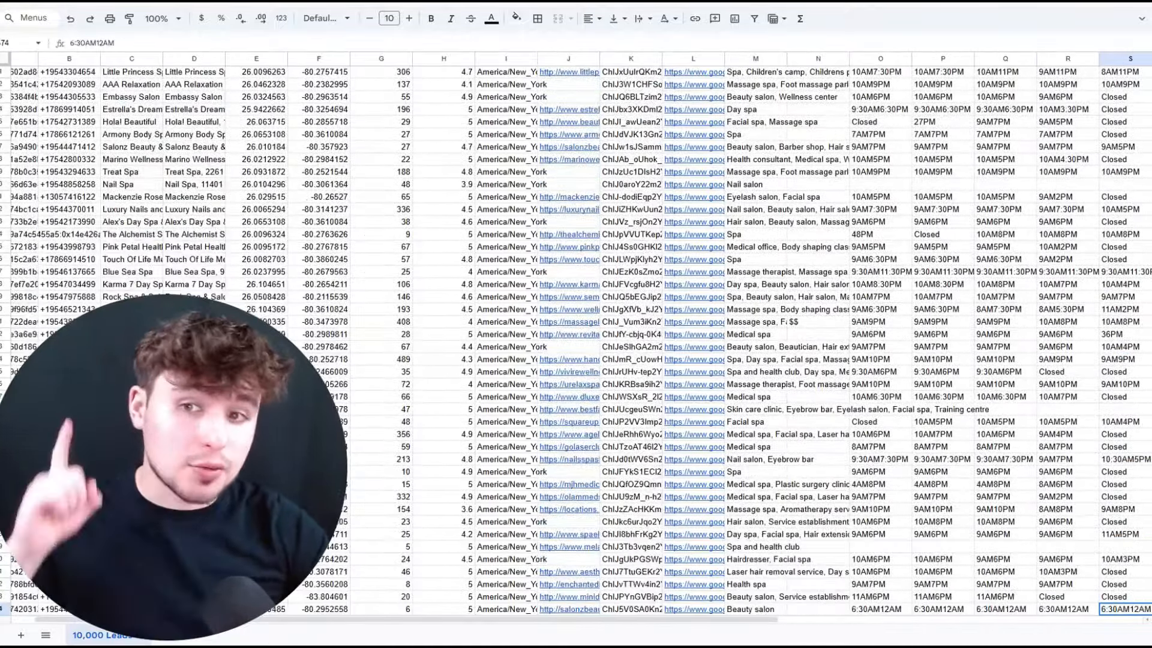